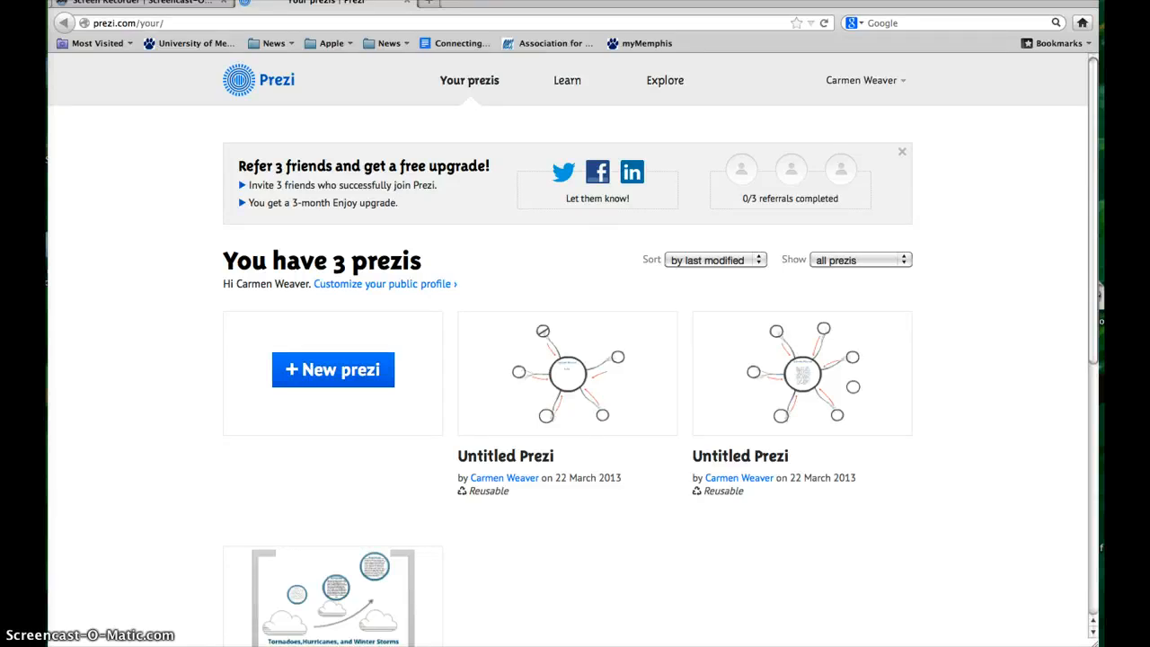
pyautogui.moveTo(108, 488)
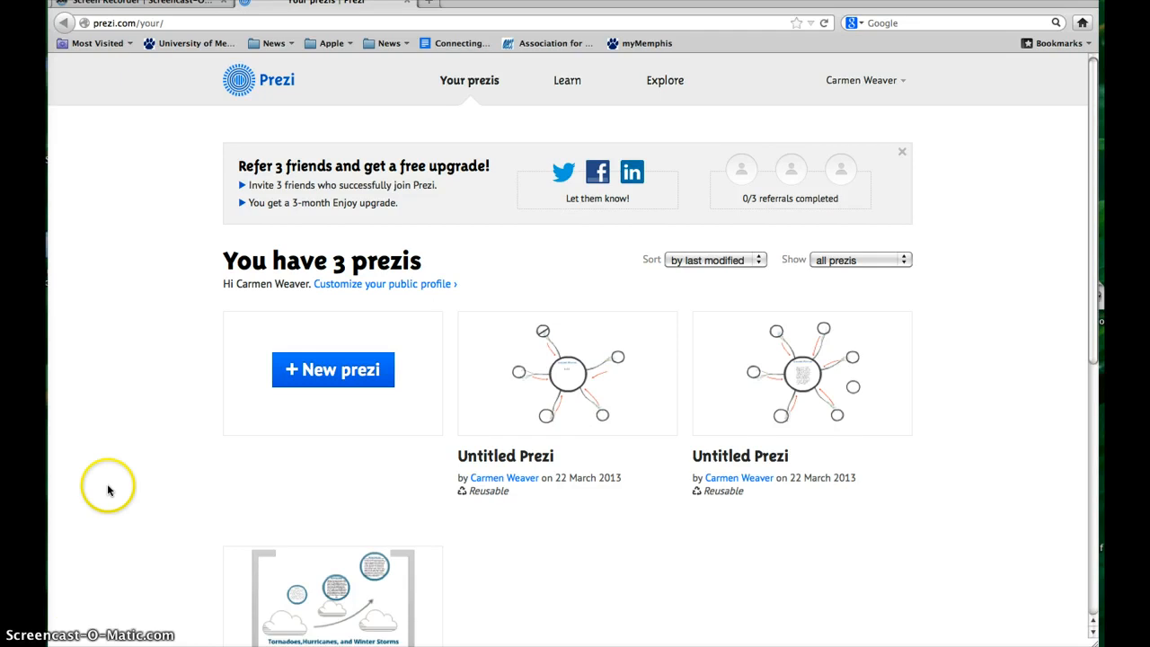
pyautogui.moveTo(108, 31)
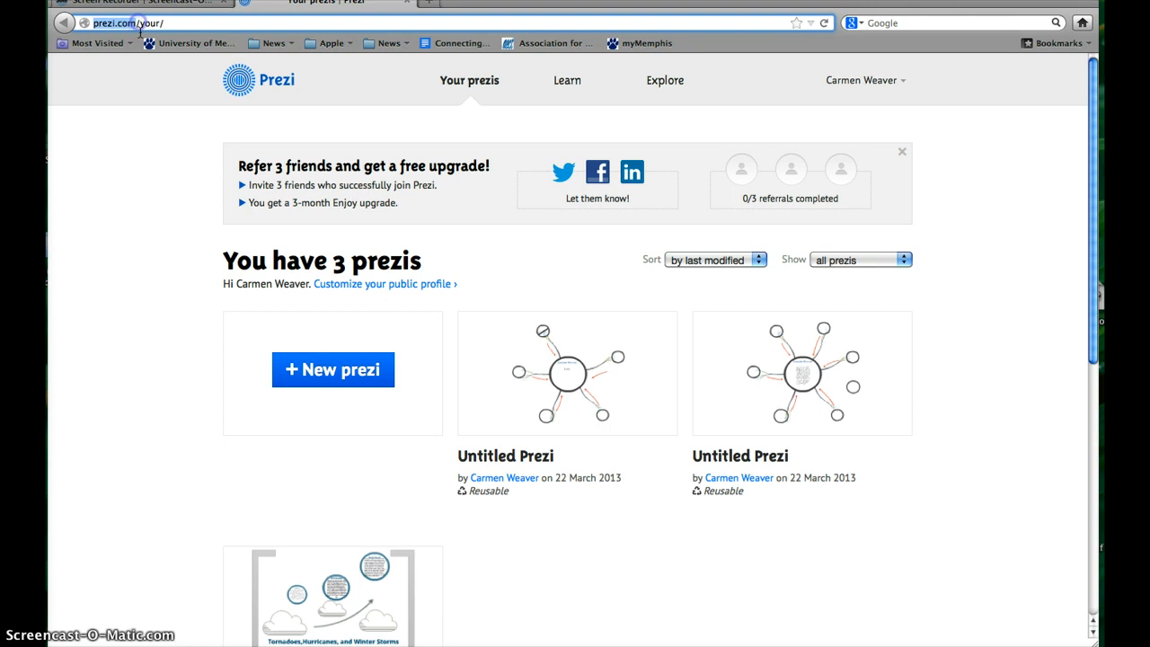
pyautogui.moveTo(157, 212)
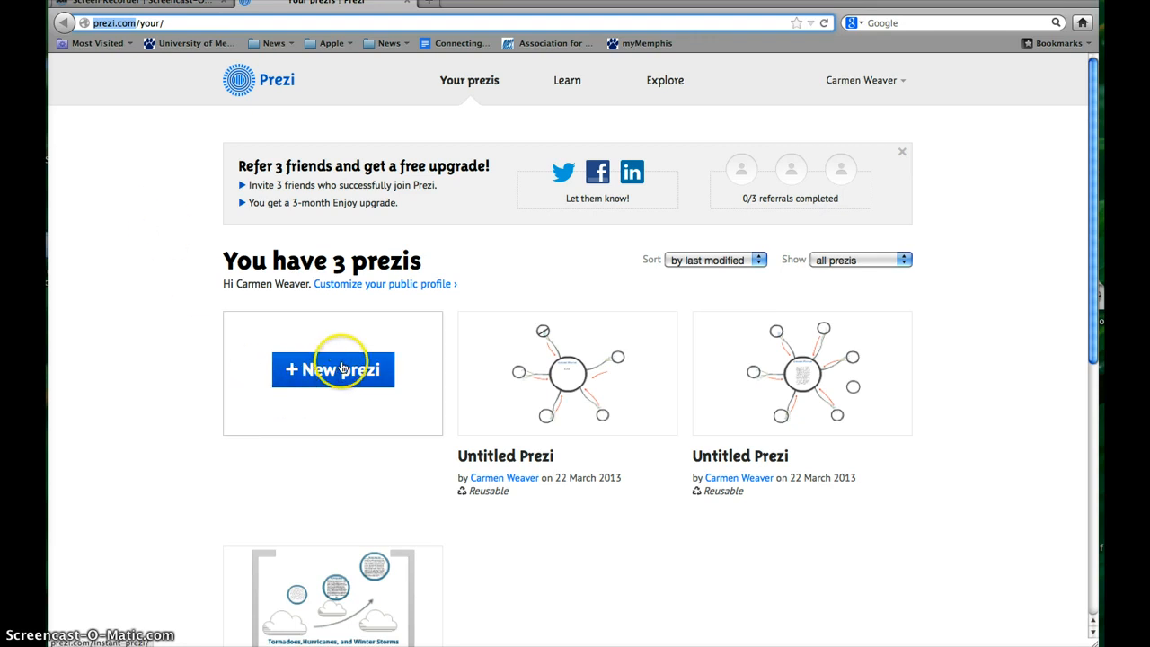
# Create a brand-new prezi from the dashboard's + New prezi button
pyautogui.click(333, 370)
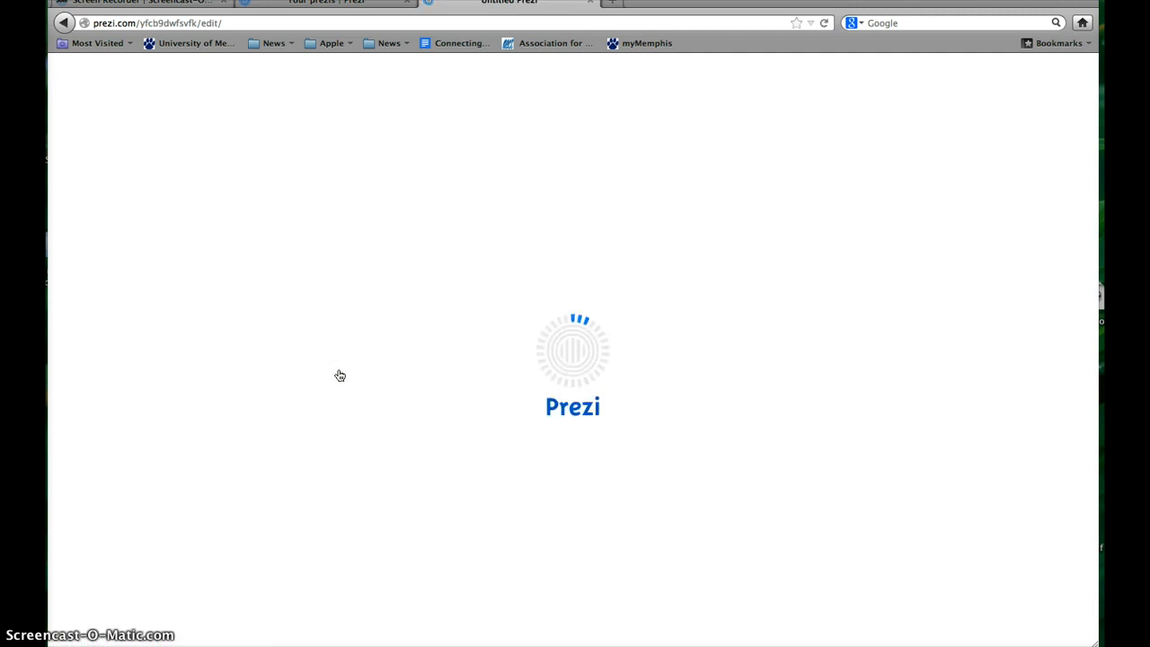
pyautogui.moveTo(338, 374)
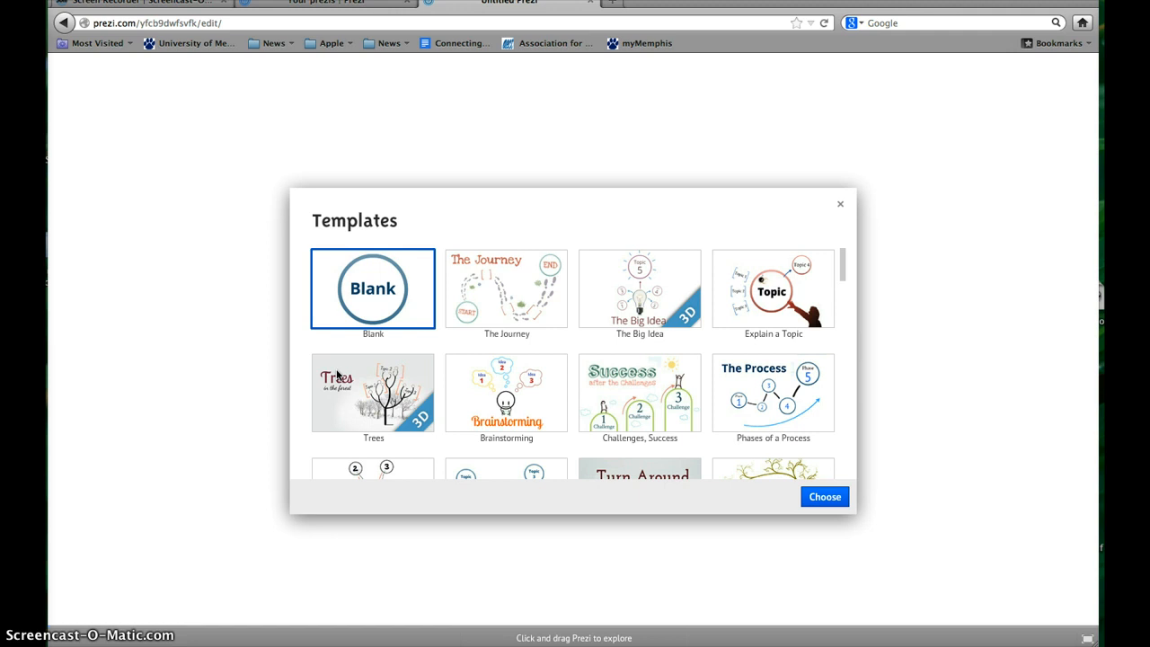
pyautogui.moveTo(845, 272)
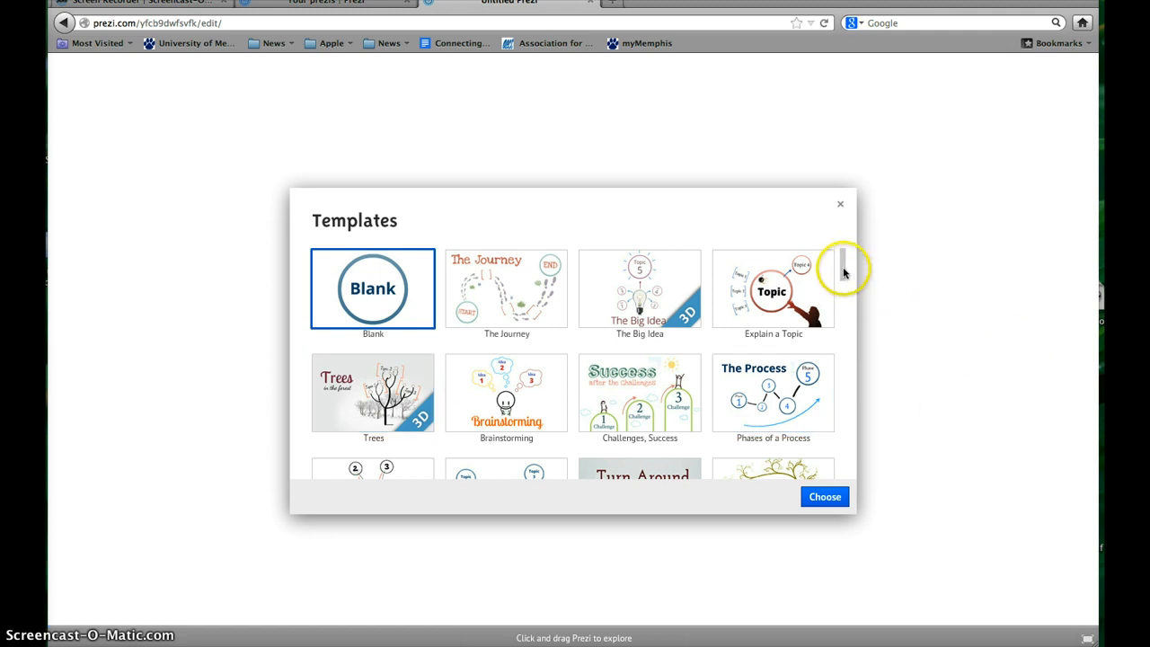
pyautogui.scroll(-3)
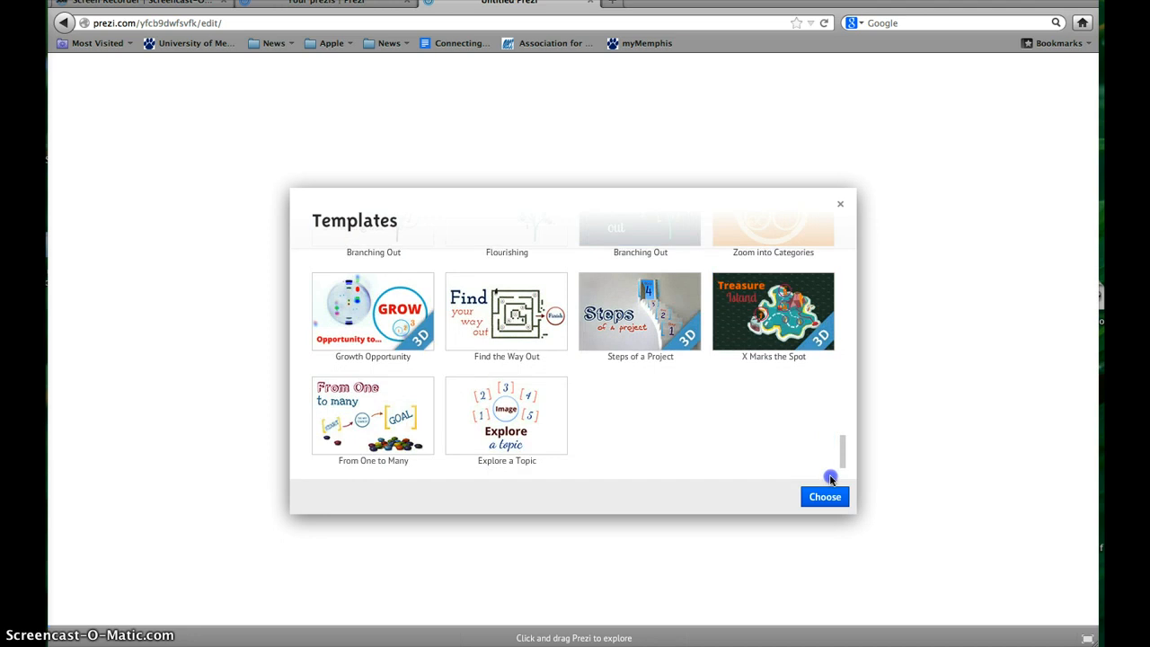
pyautogui.scroll(3)
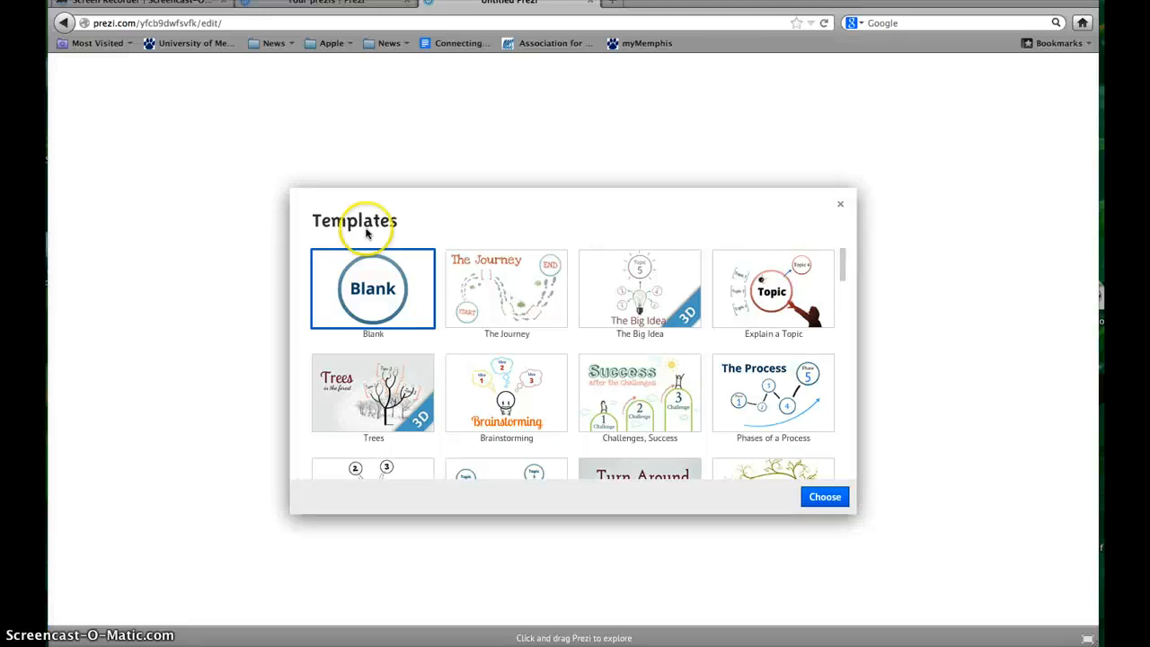
pyautogui.moveTo(346, 272)
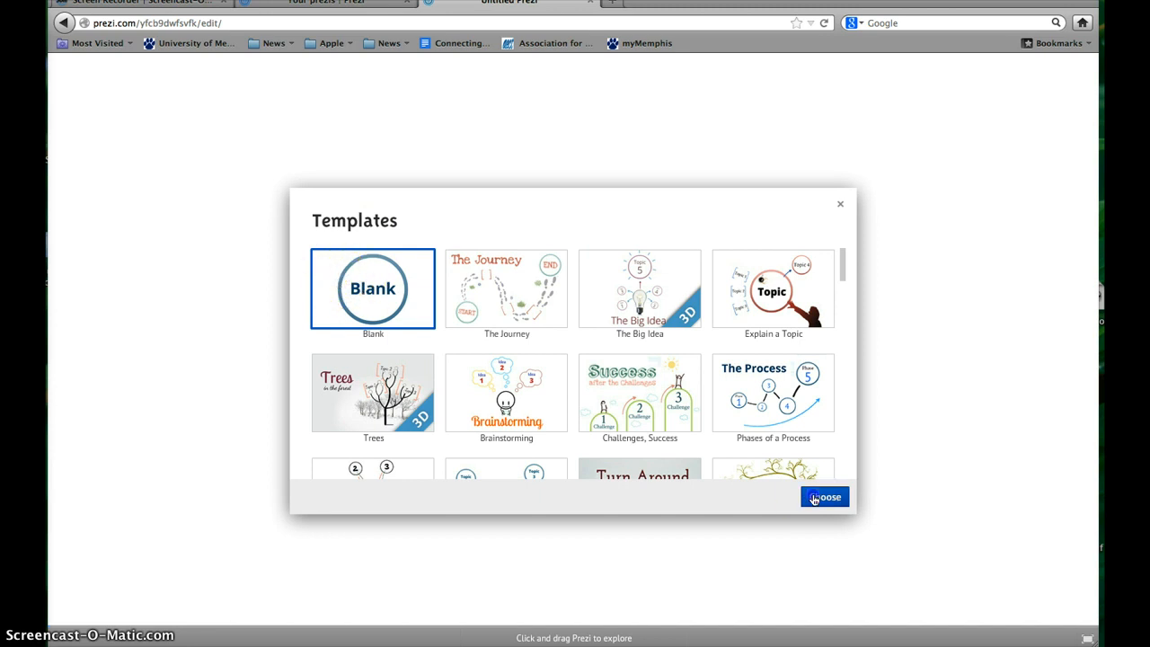
# Choose the Blank template to open the editor with a single circular frame
pyautogui.click(824, 497)
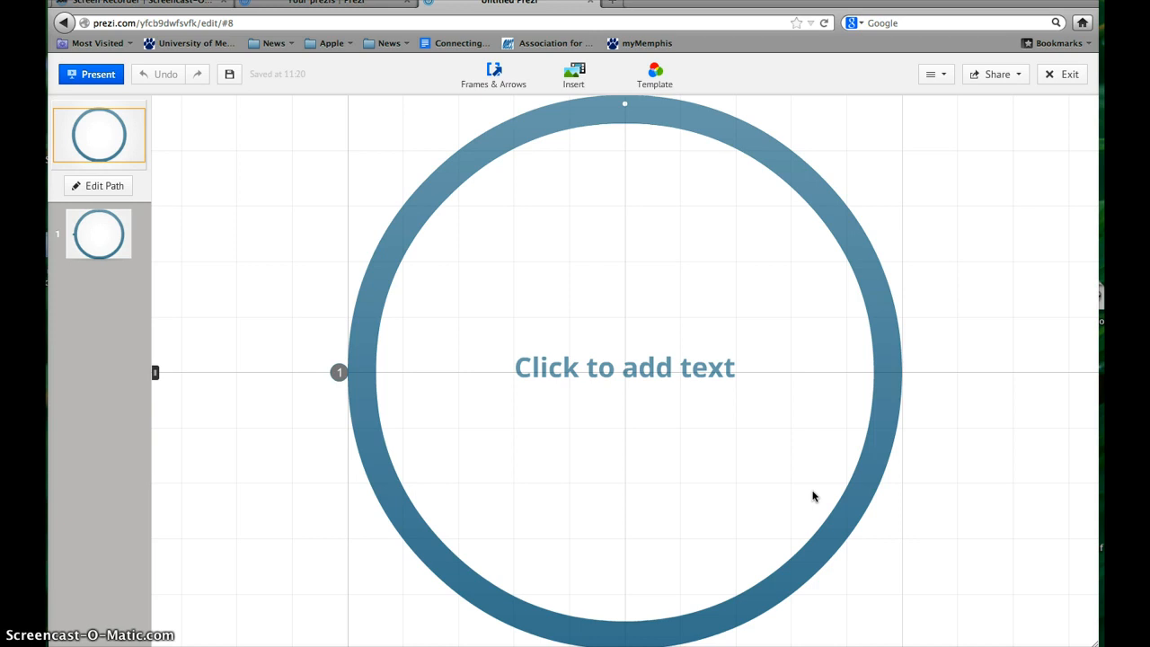
pyautogui.moveTo(92, 372)
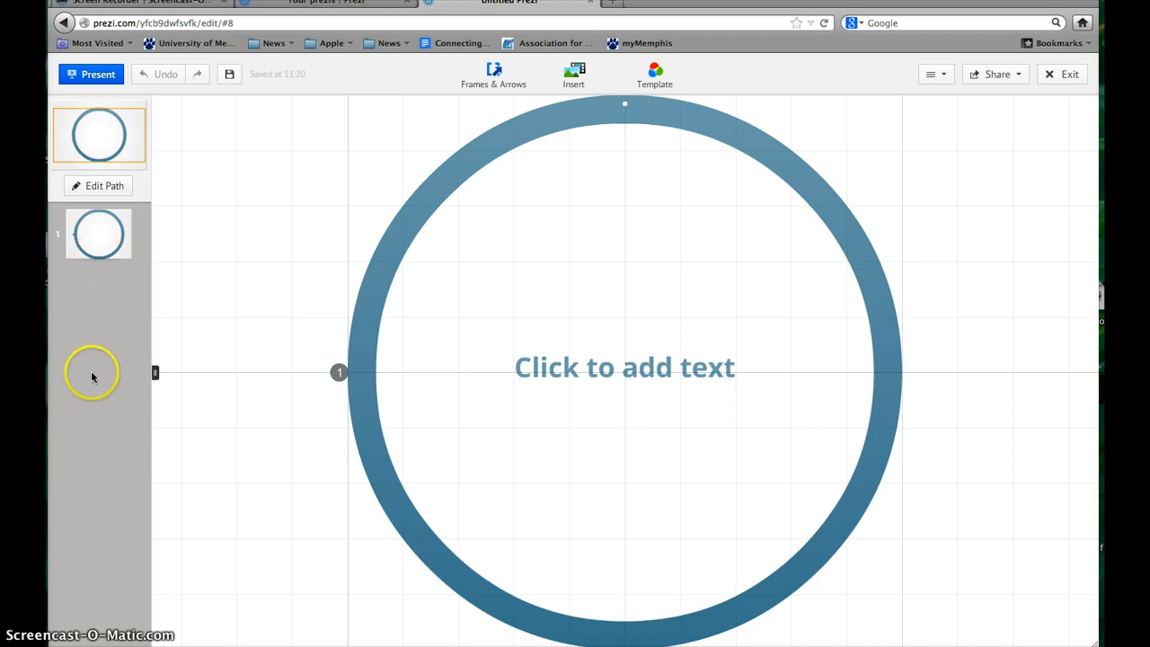
pyautogui.moveTo(99, 561)
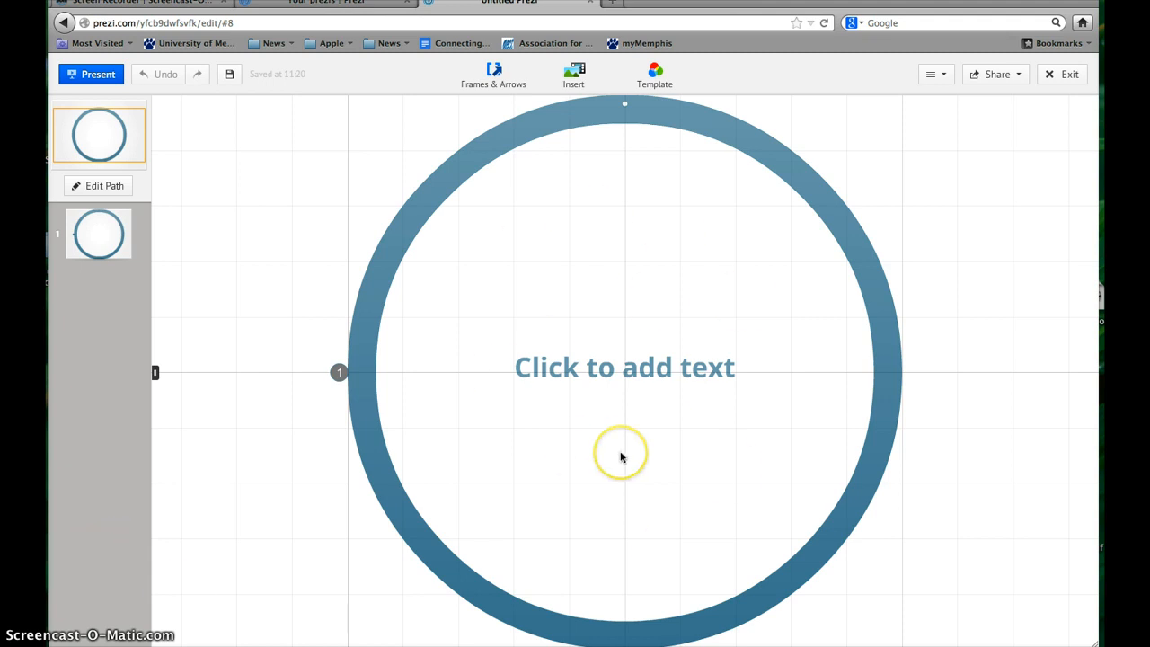
pyautogui.moveTo(731, 623)
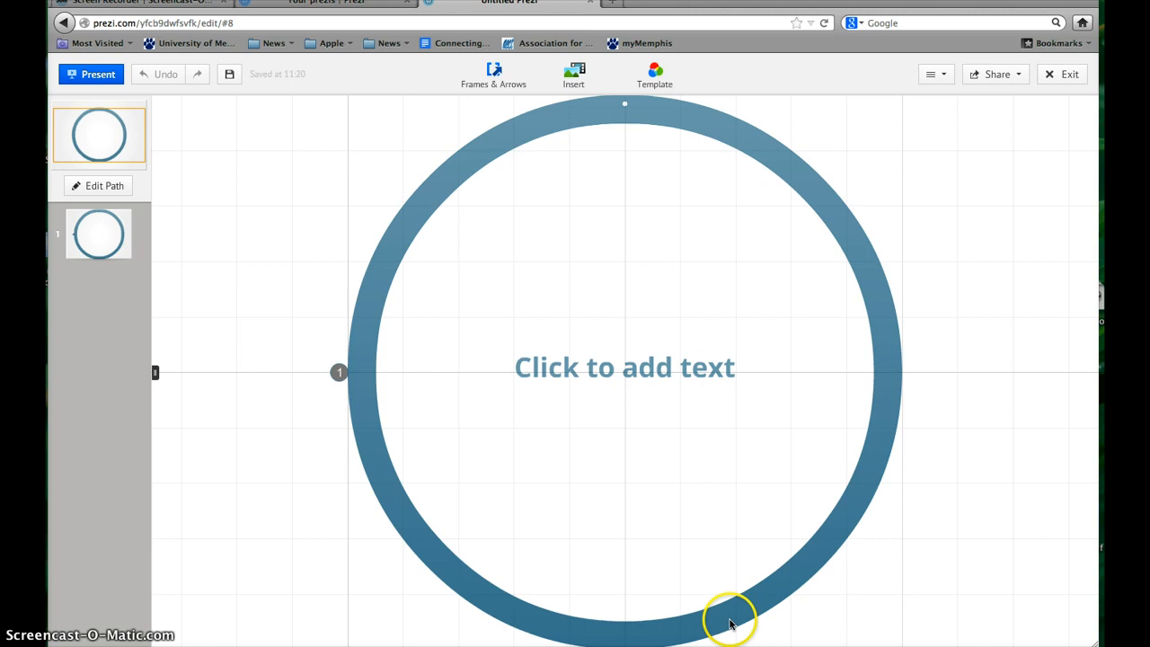
pyautogui.moveTo(618, 176)
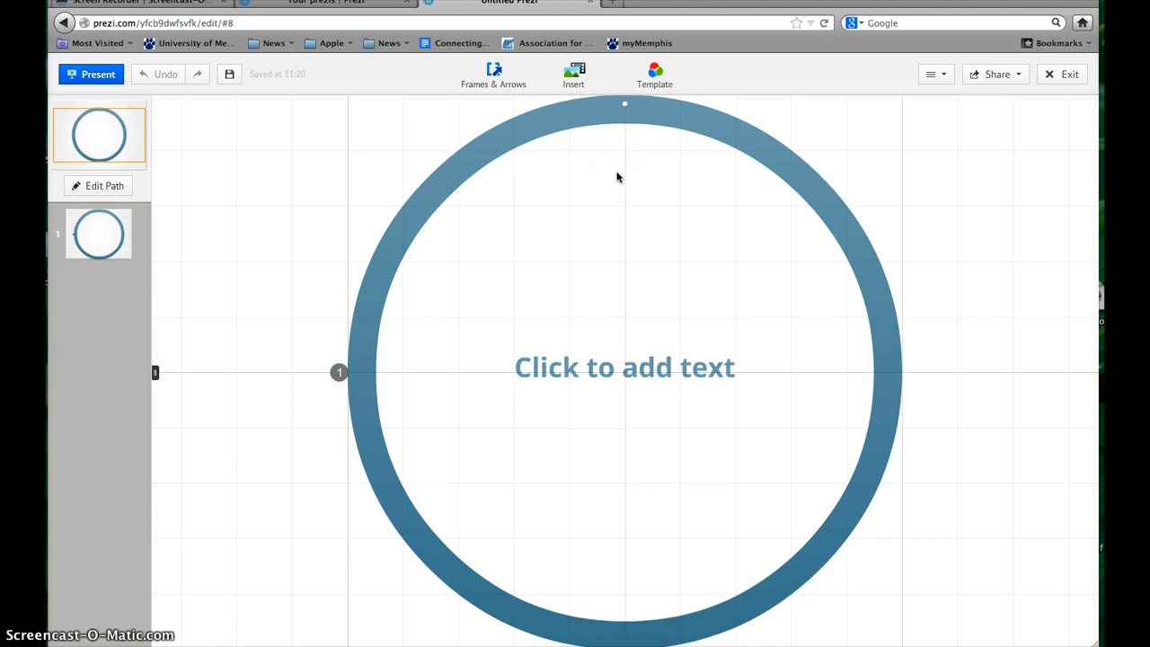
# Title the circle 'Web 2.0', then return to the Your prezis dashboard tab
pyautogui.click(625, 367)
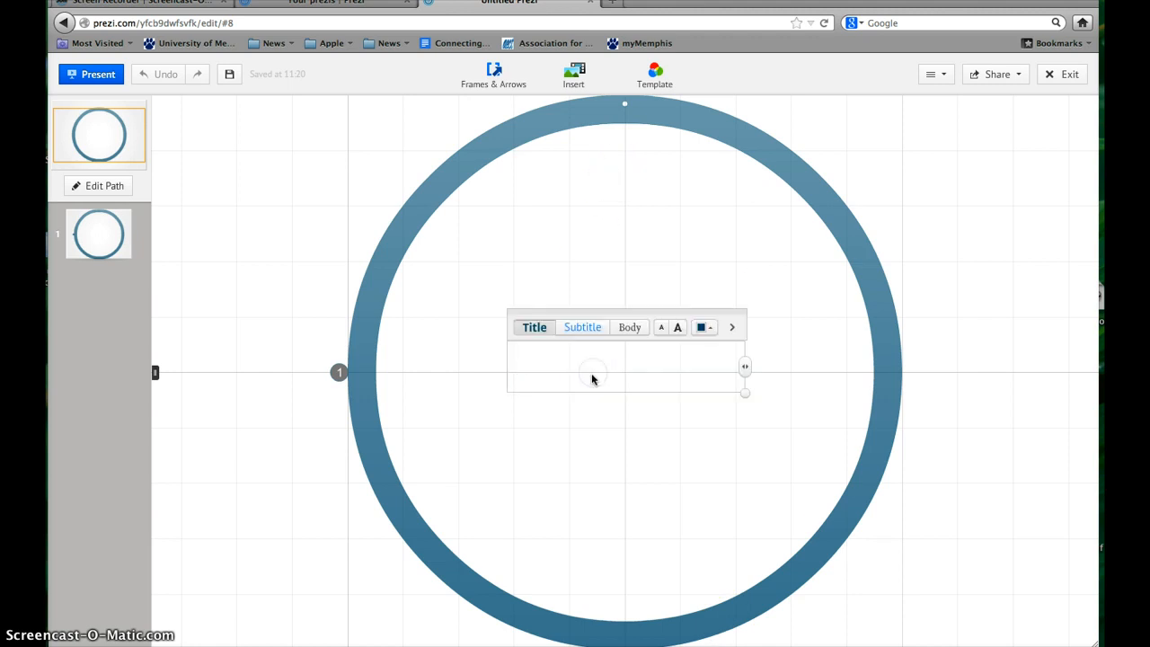
pyautogui.write('Web')
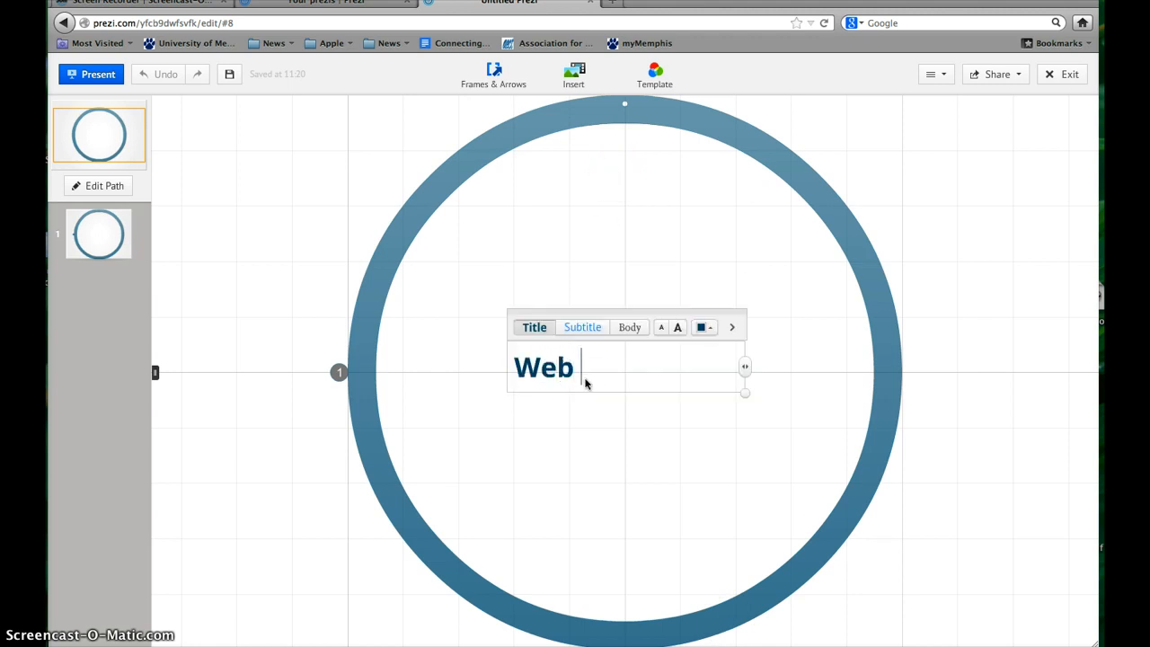
pyautogui.write('2.0')
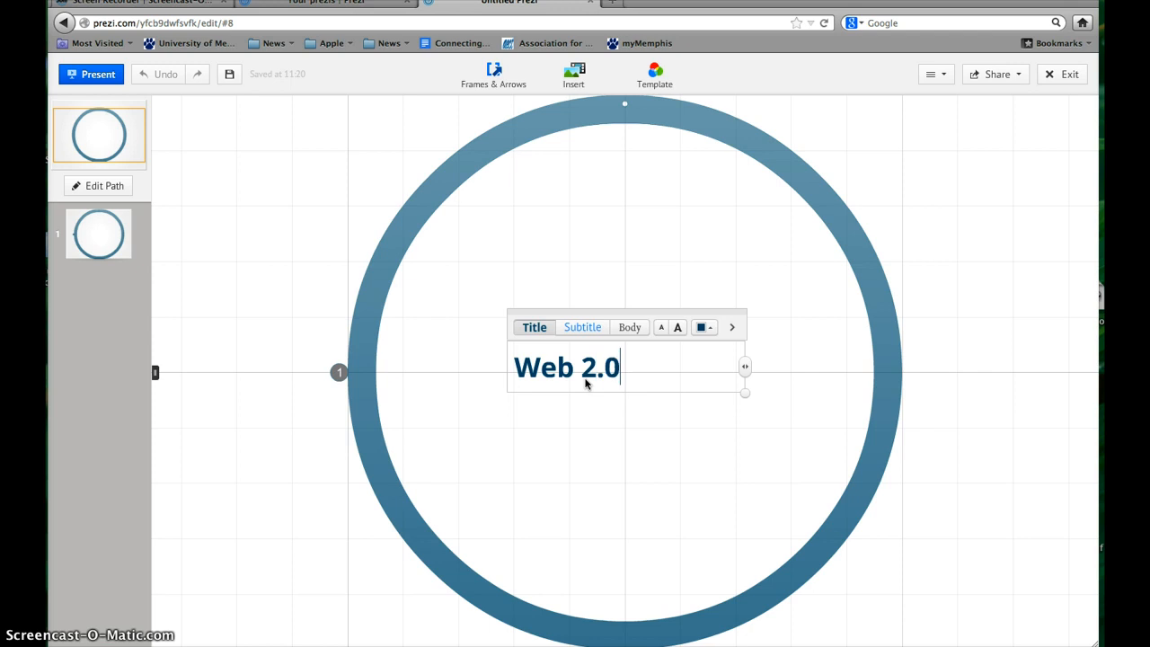
pyautogui.click(594, 430)
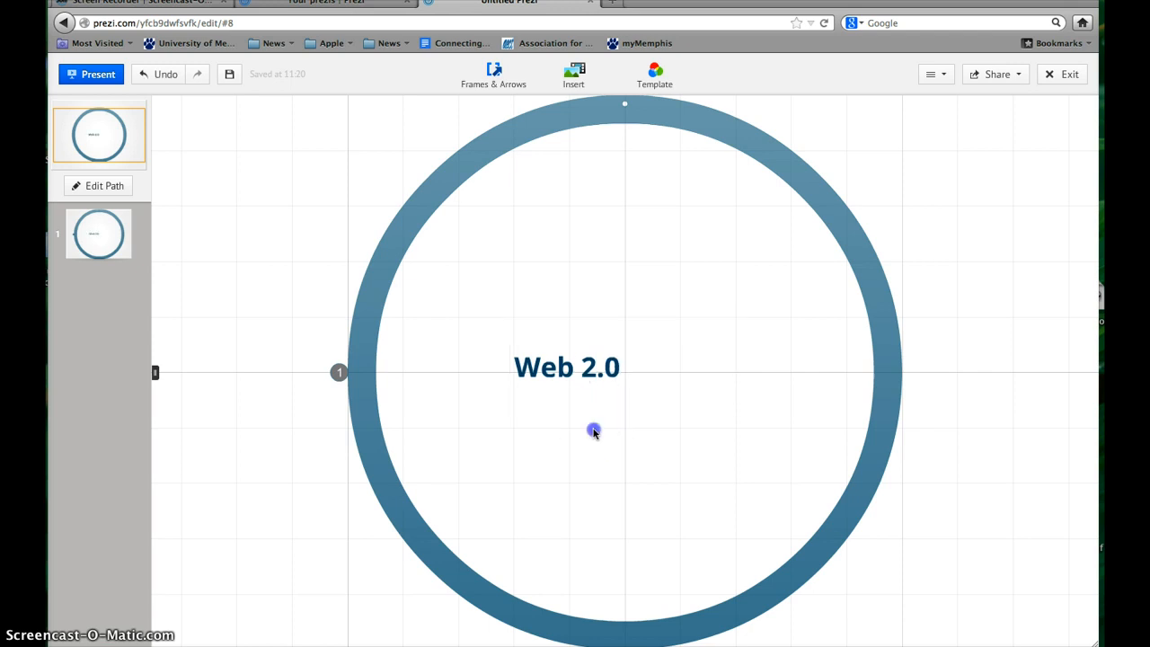
pyautogui.moveTo(632, 385)
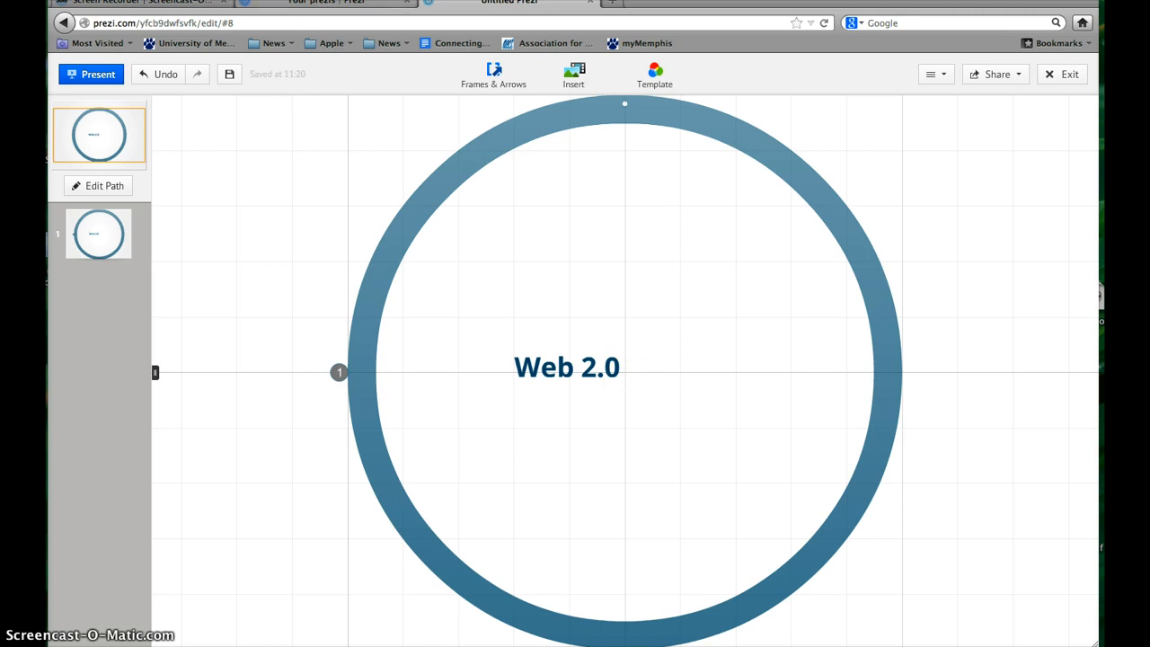
pyautogui.click(323, 3)
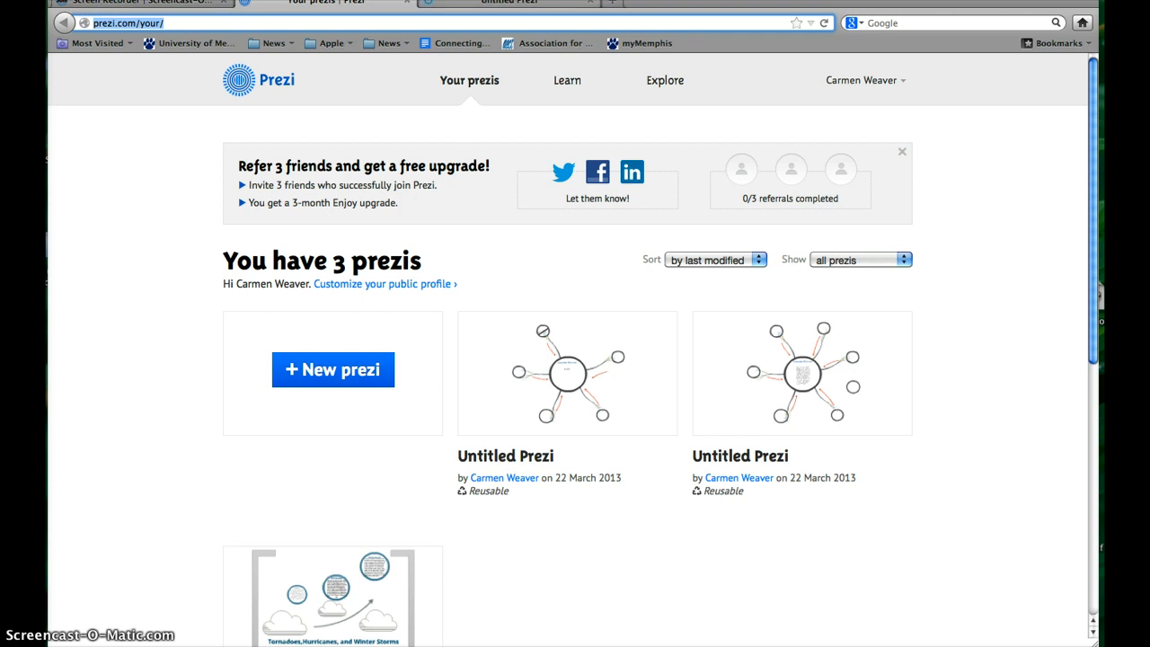
pyautogui.click(509, 3)
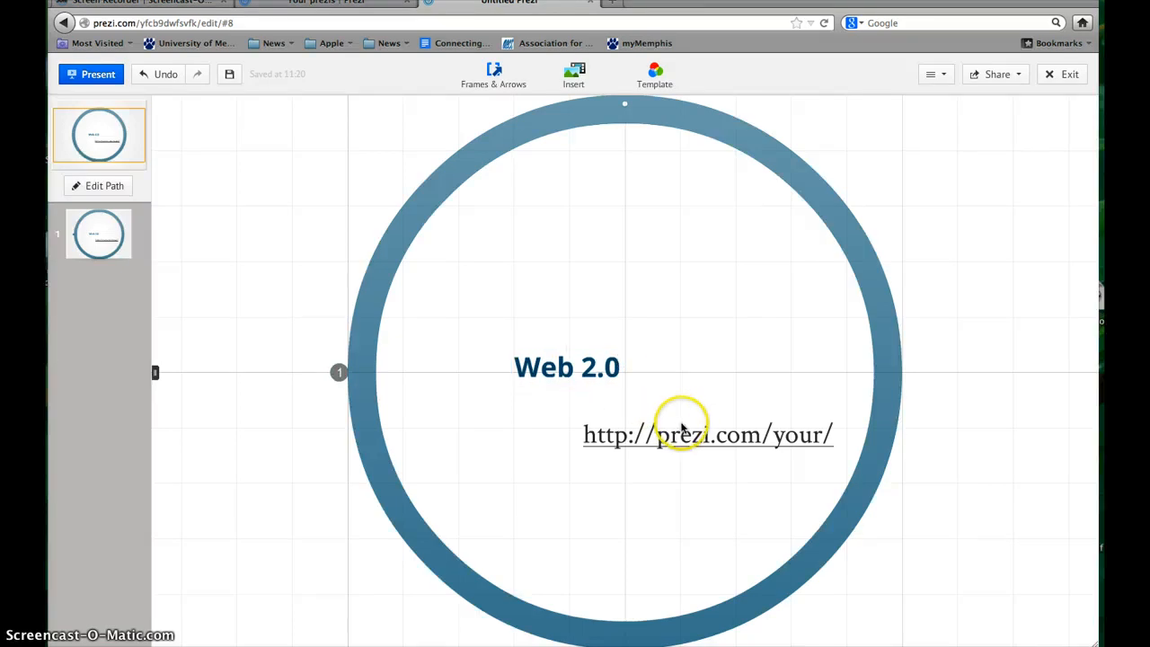
pyautogui.click(707, 434)
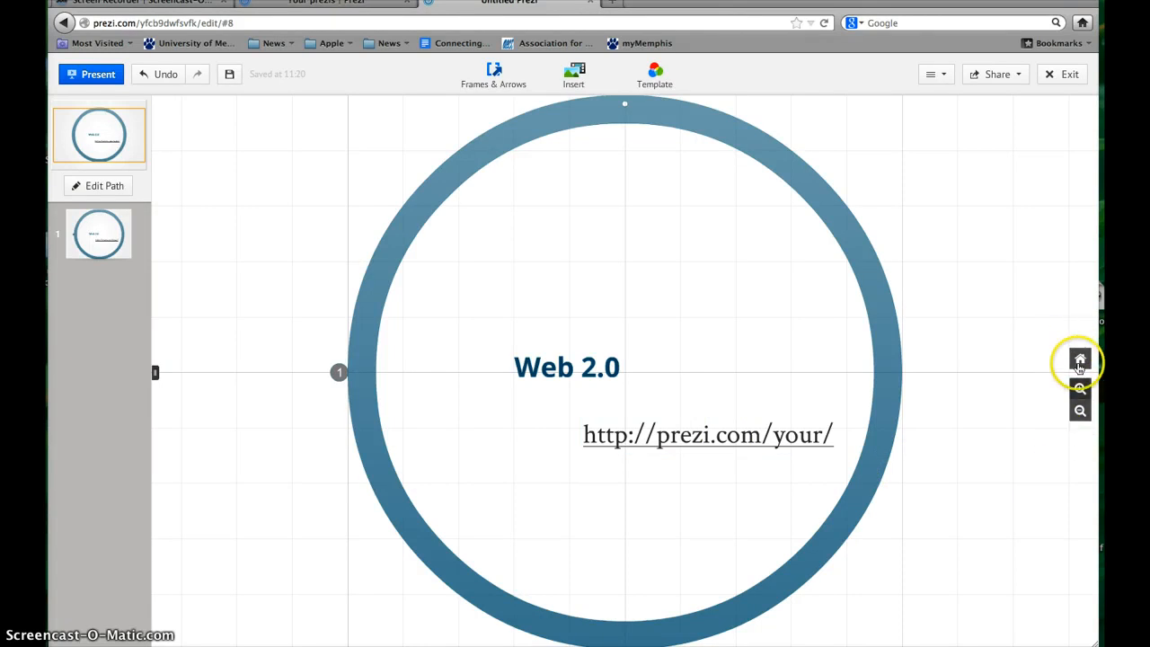
pyautogui.moveTo(1079, 360)
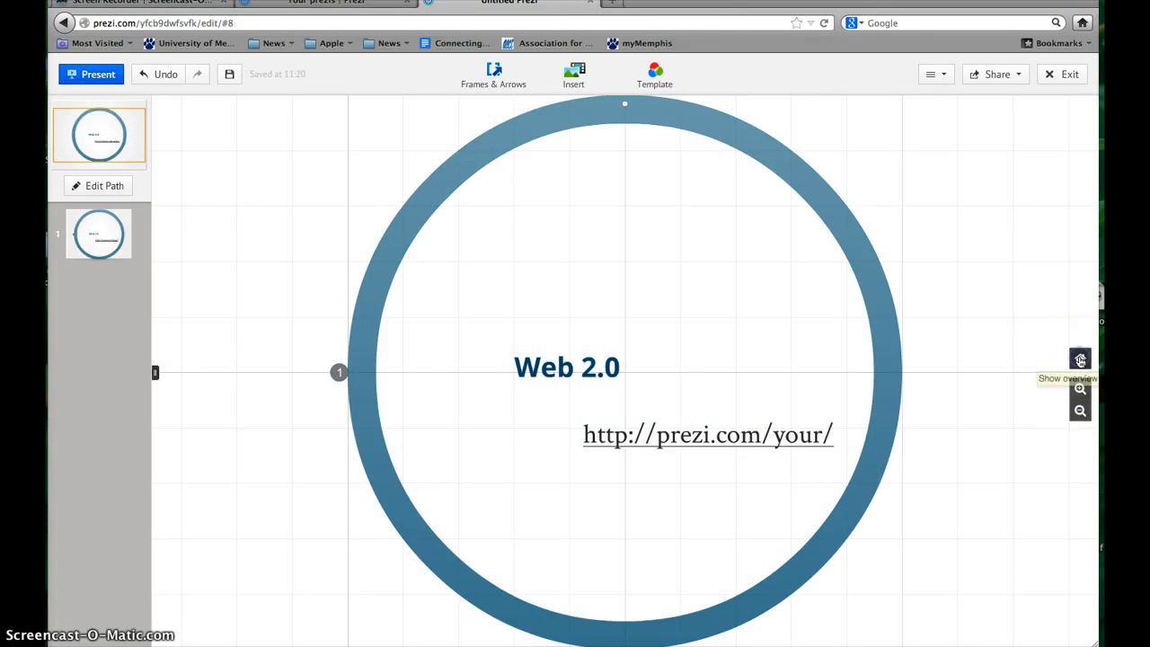
pyautogui.moveTo(1080, 359)
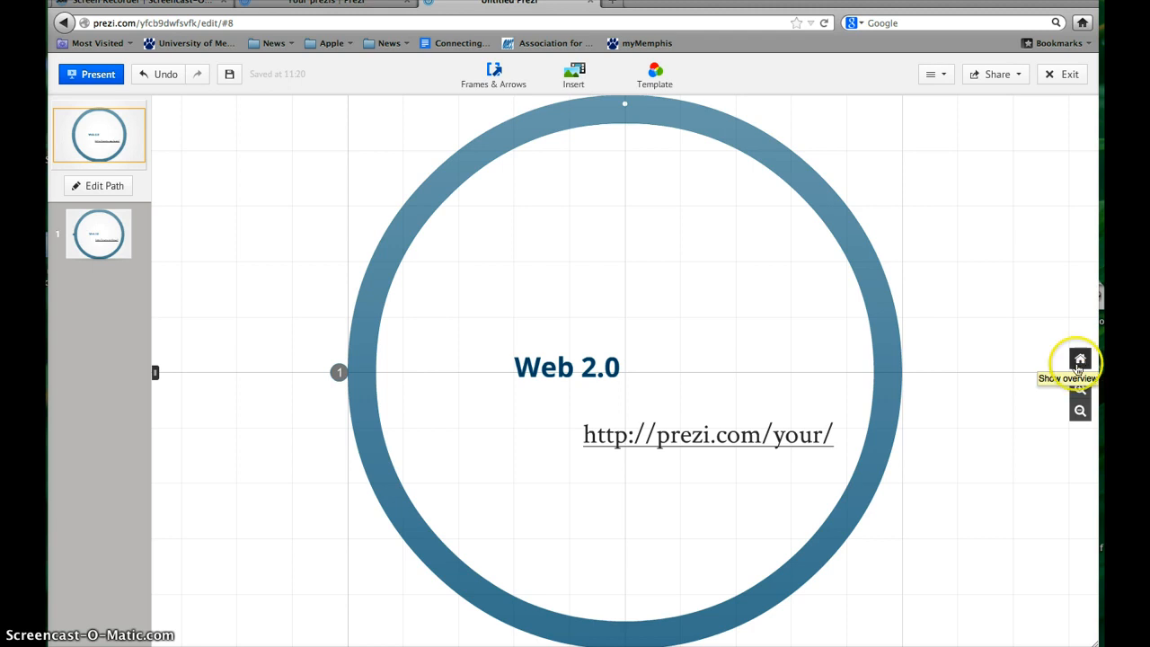
pyautogui.moveTo(1080, 409)
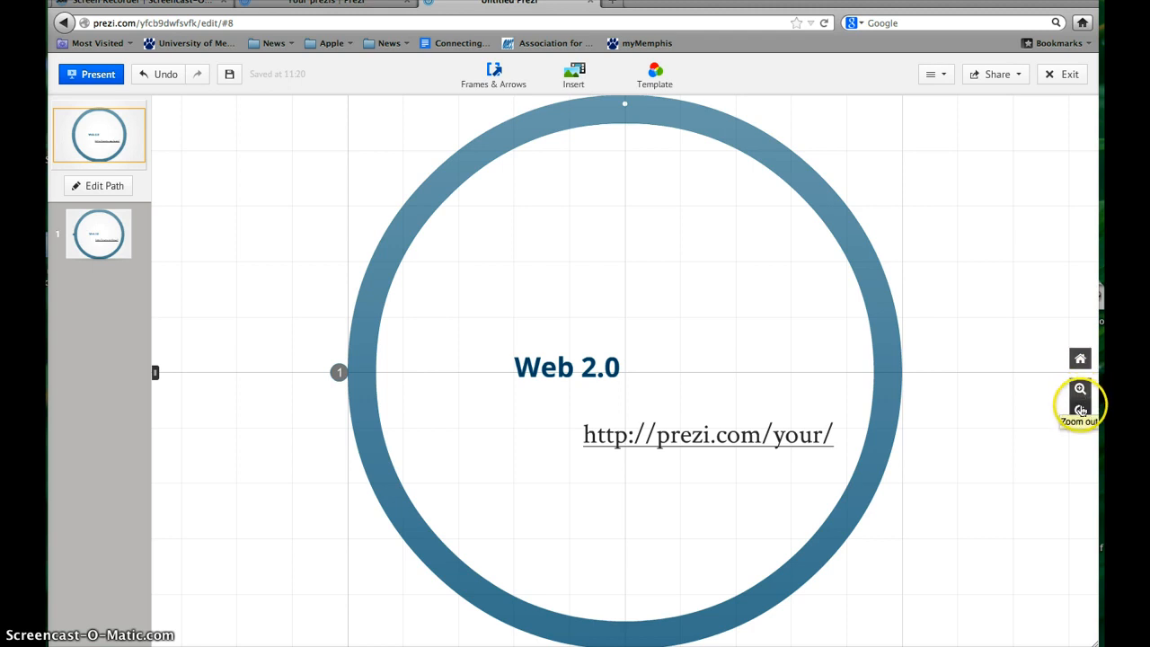
# Zoom out until the whole Web 2.0 circle sits small in the canvas centre
pyautogui.click(1080, 410)
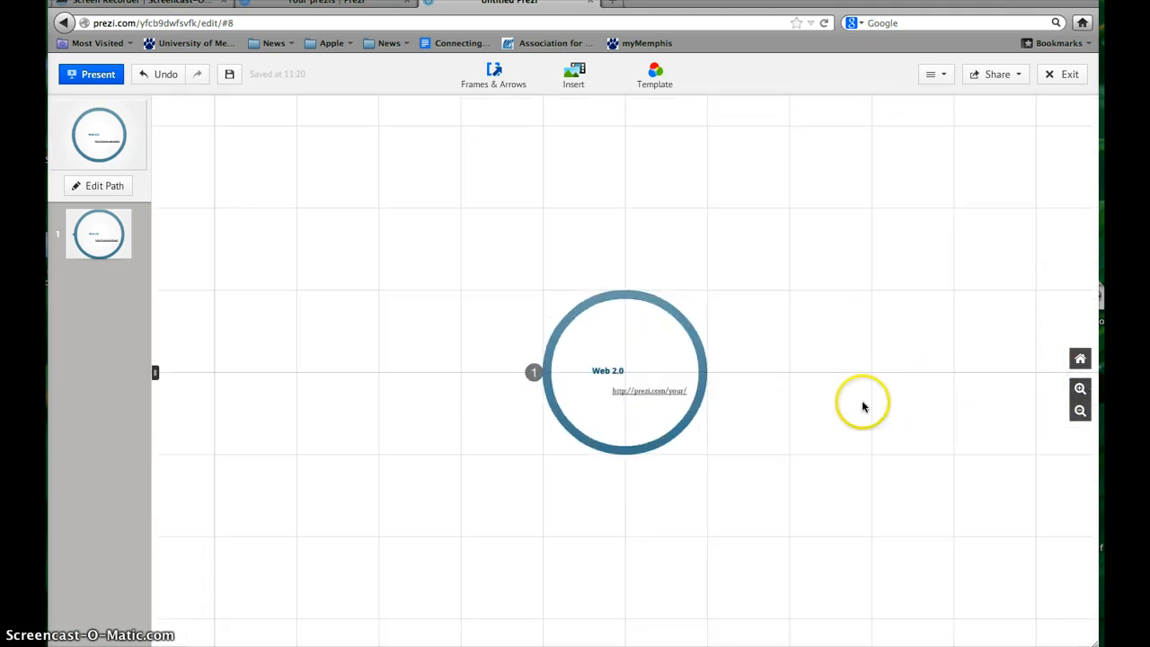
pyautogui.moveTo(672, 368)
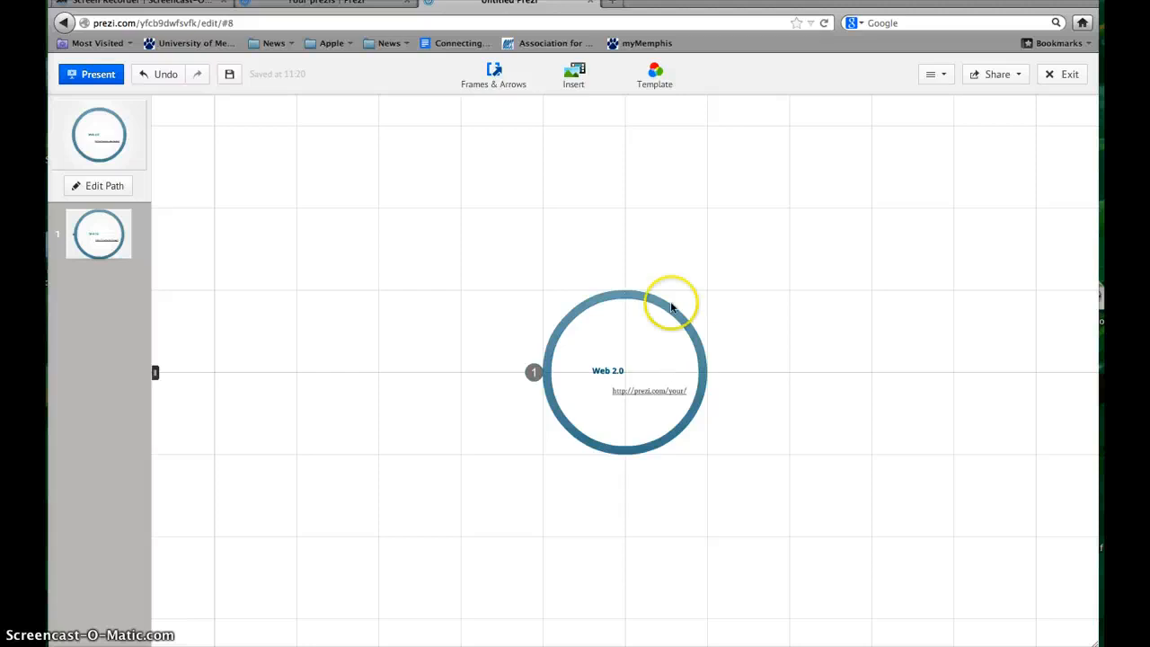
pyautogui.moveTo(494, 76)
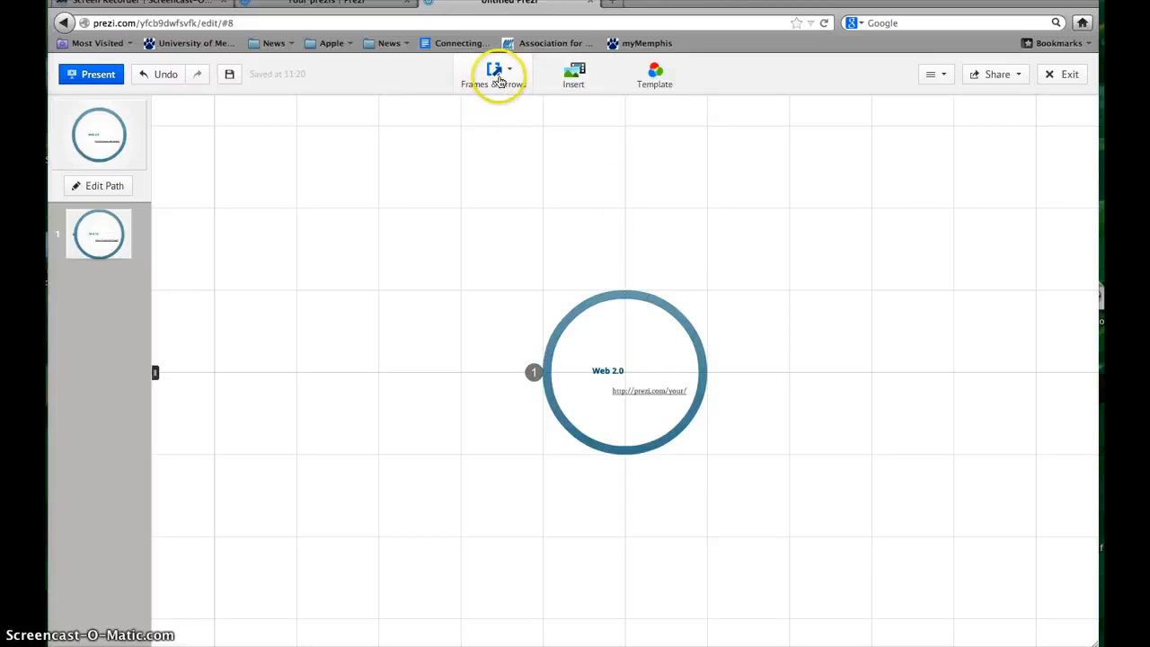
# Add four bracket frames after the circle via Frames & Arrows > Add Frame
pyautogui.click(493, 73)
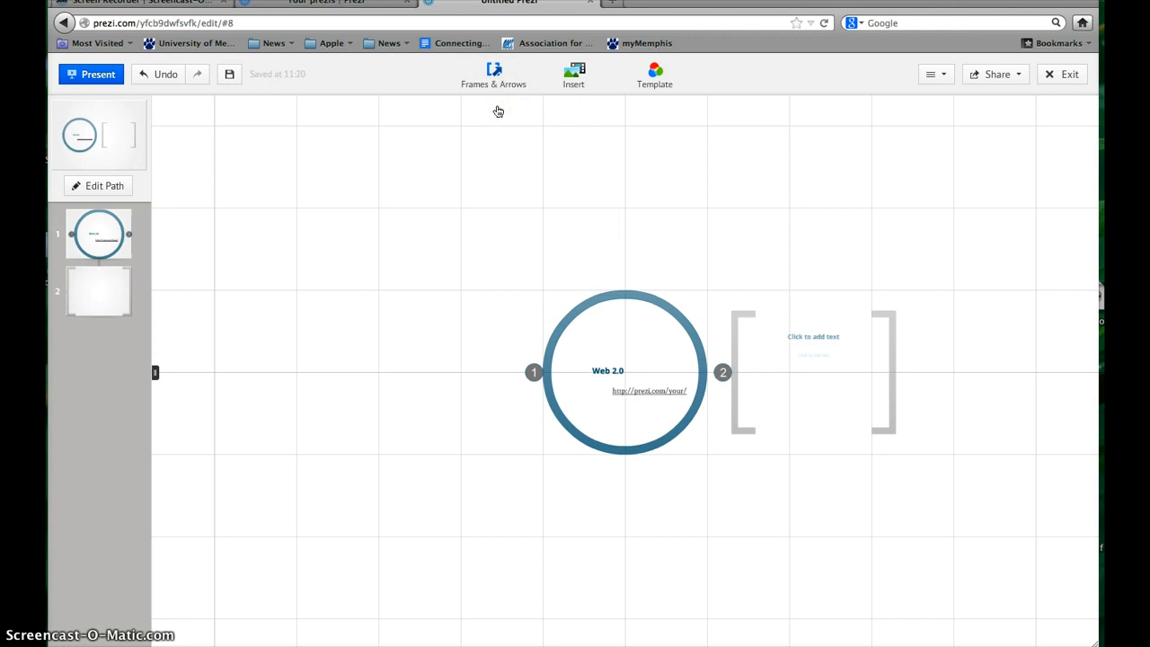
pyautogui.click(493, 74)
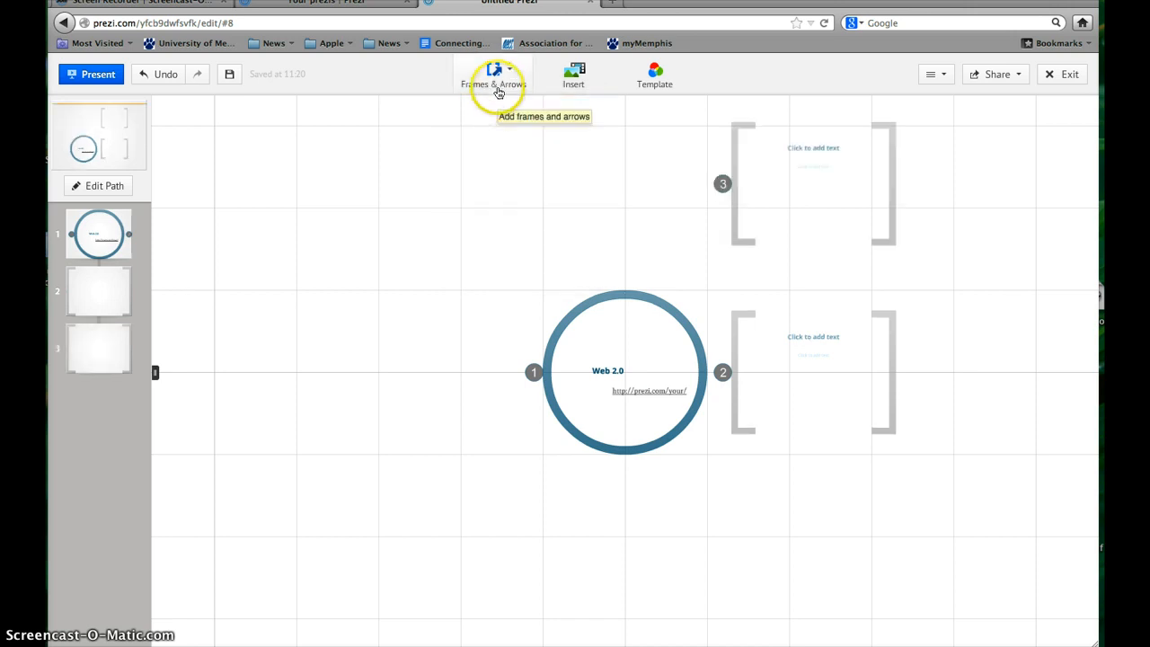
pyautogui.click(494, 74)
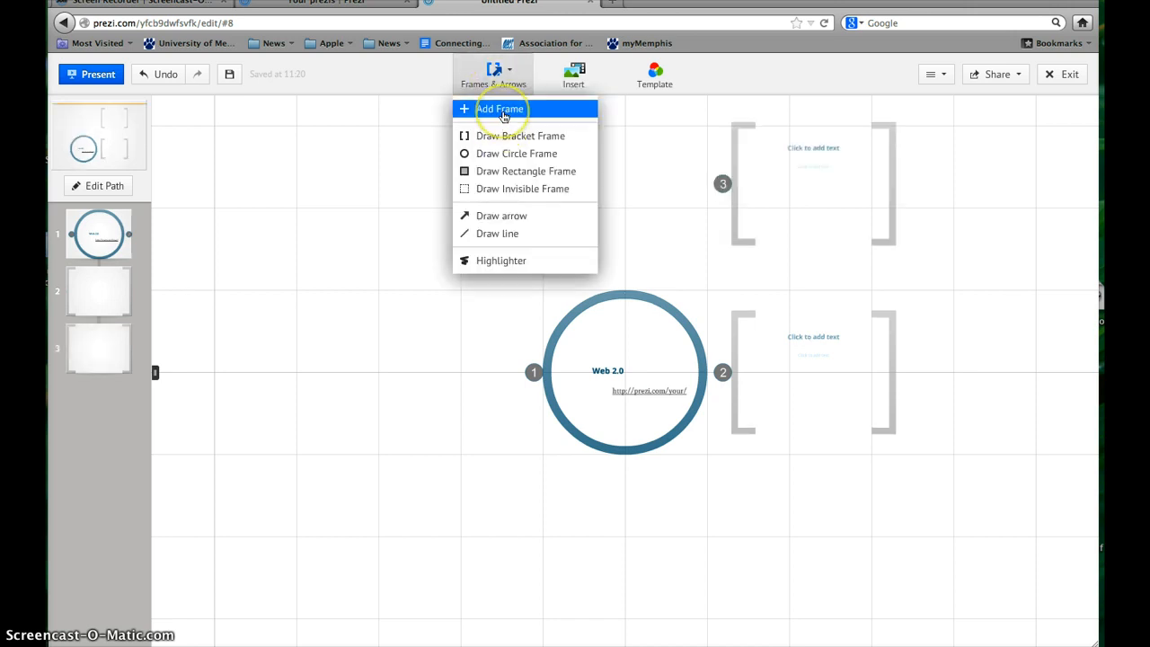
pyautogui.click(500, 108)
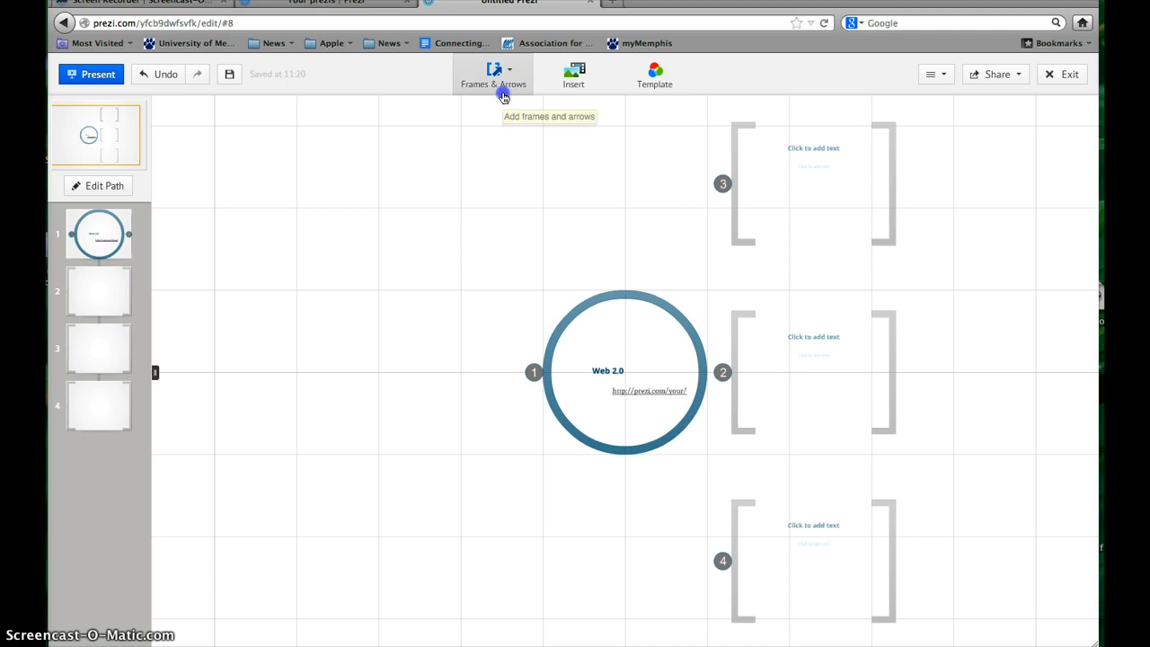
pyautogui.click(493, 74)
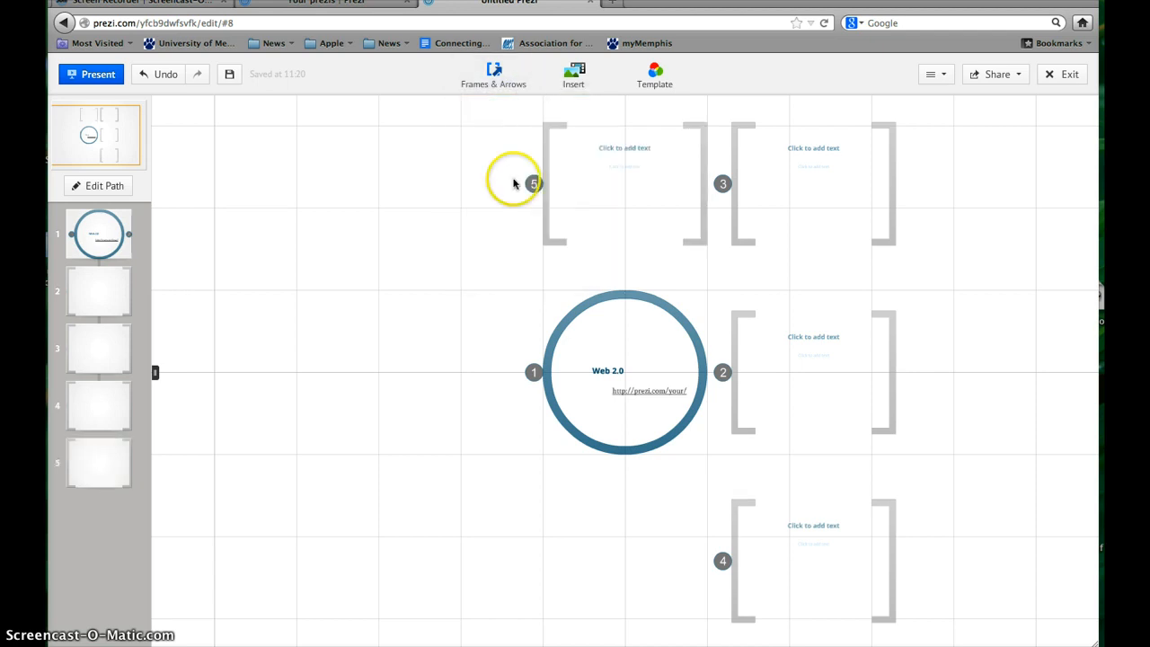
pyautogui.moveTo(576, 449)
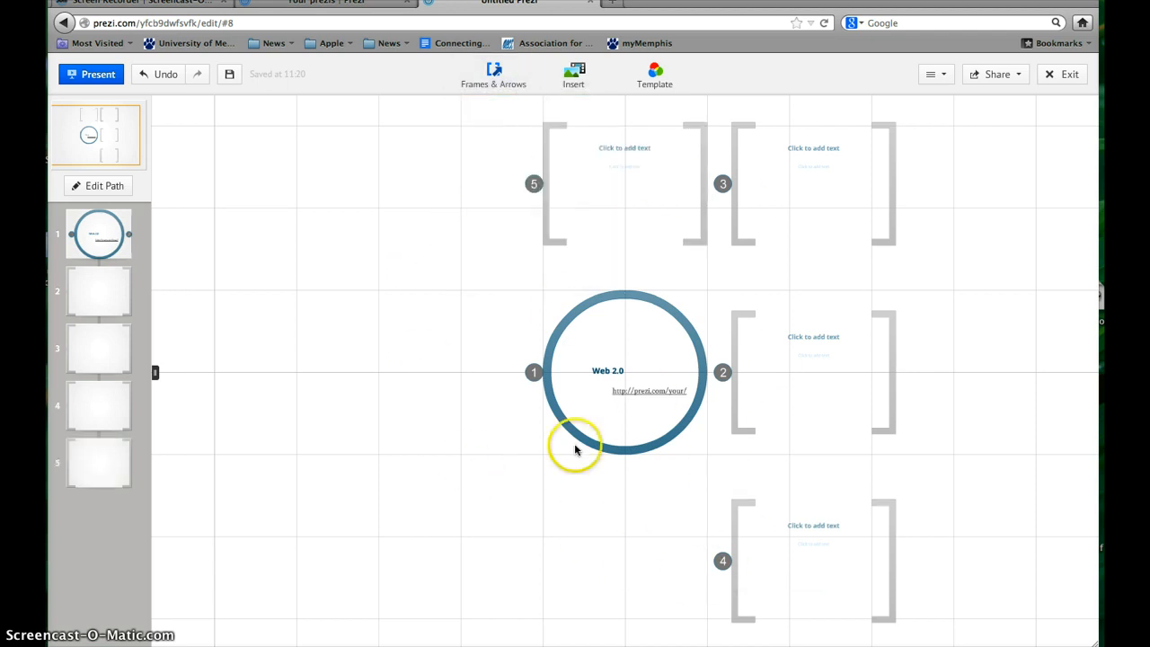
pyautogui.moveTo(719, 391)
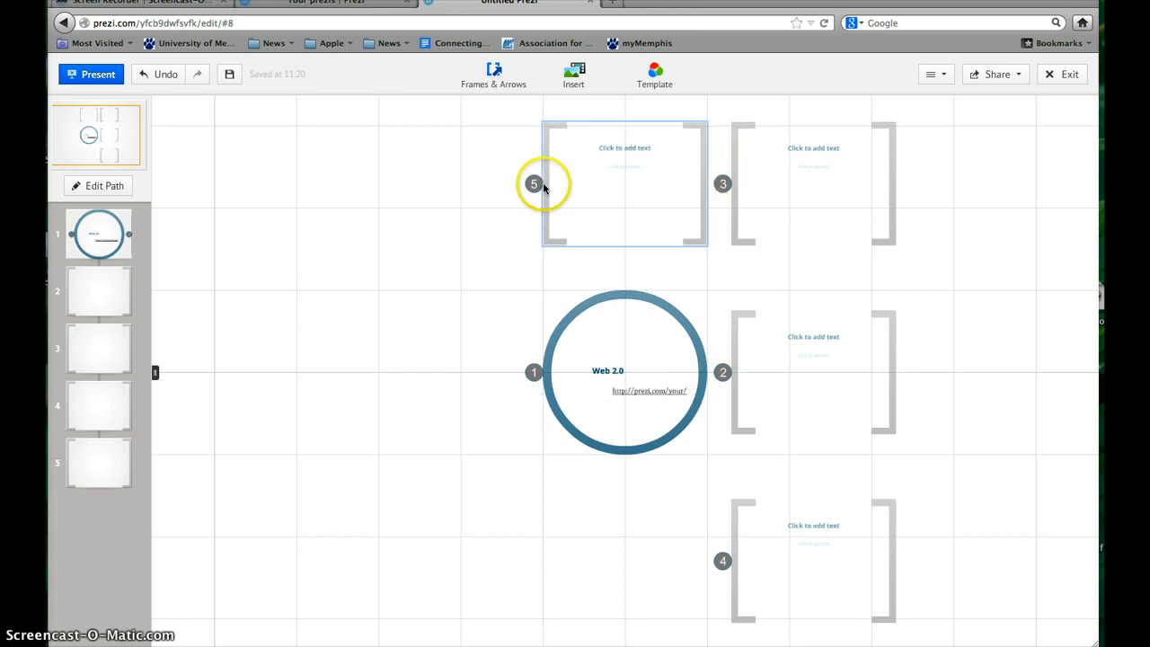
# Drag frames 2–5 into one horizontal row beside the circle, dismissing the hint note
pyautogui.click(813, 372)
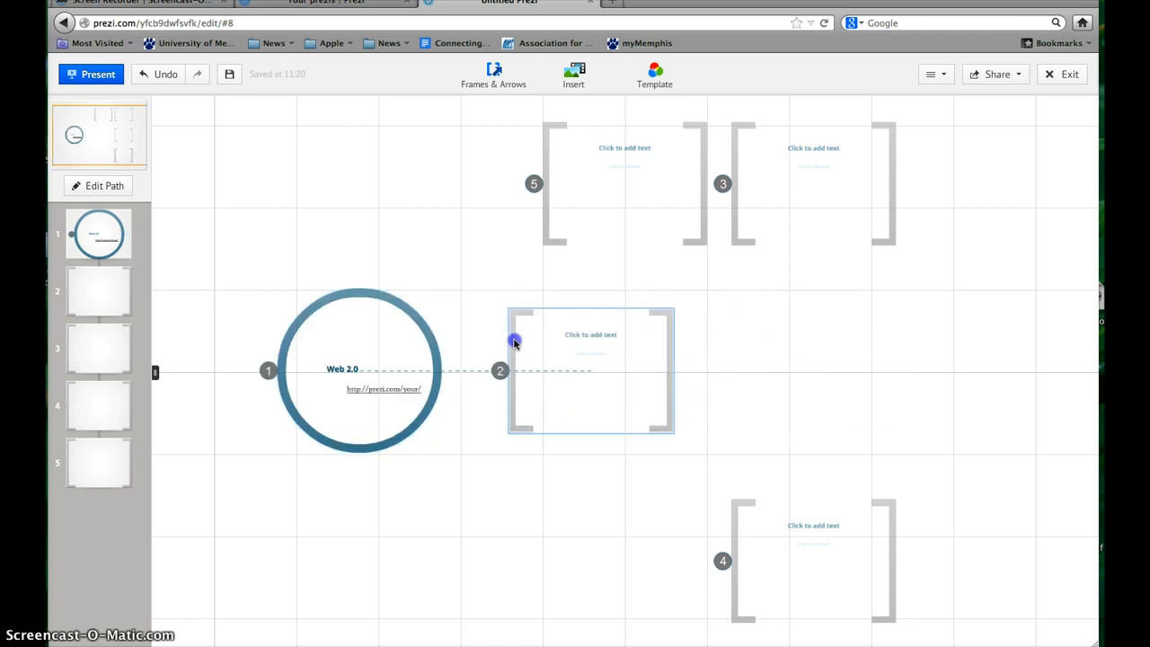
pyautogui.click(813, 184)
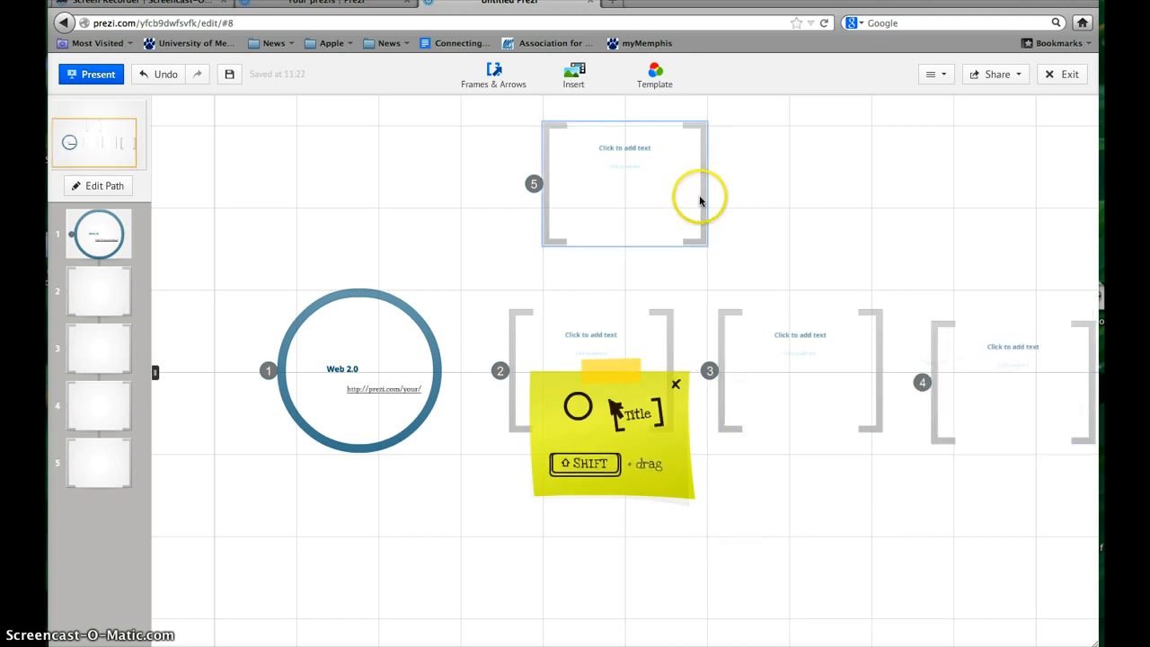
pyautogui.click(1081, 410)
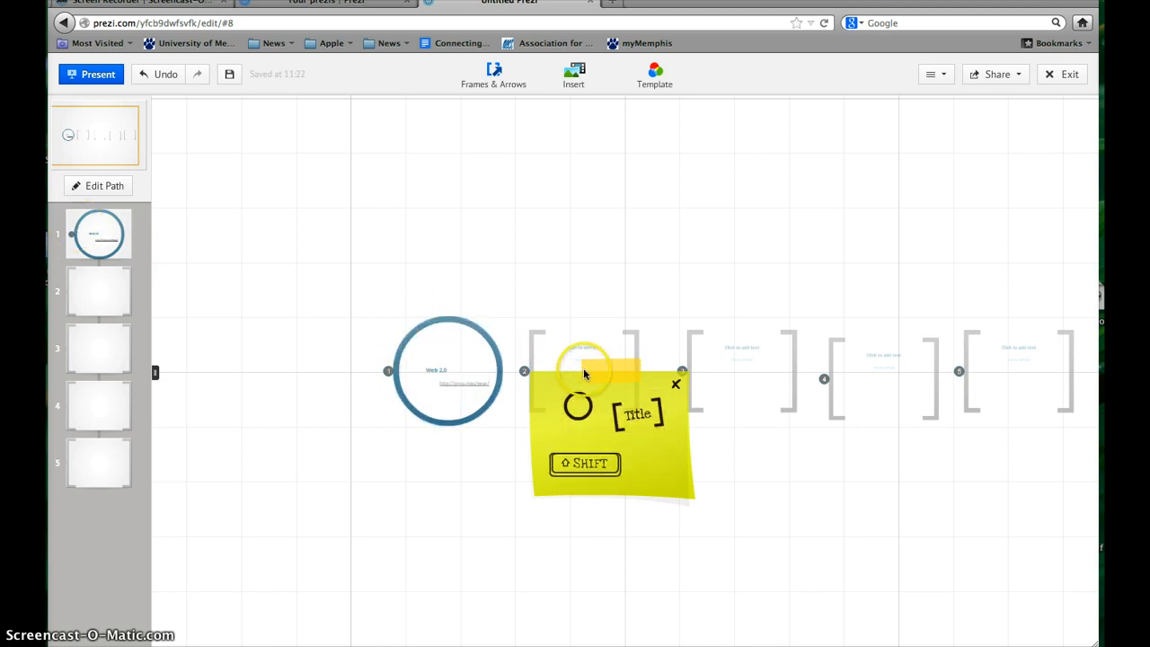
pyautogui.click(676, 384)
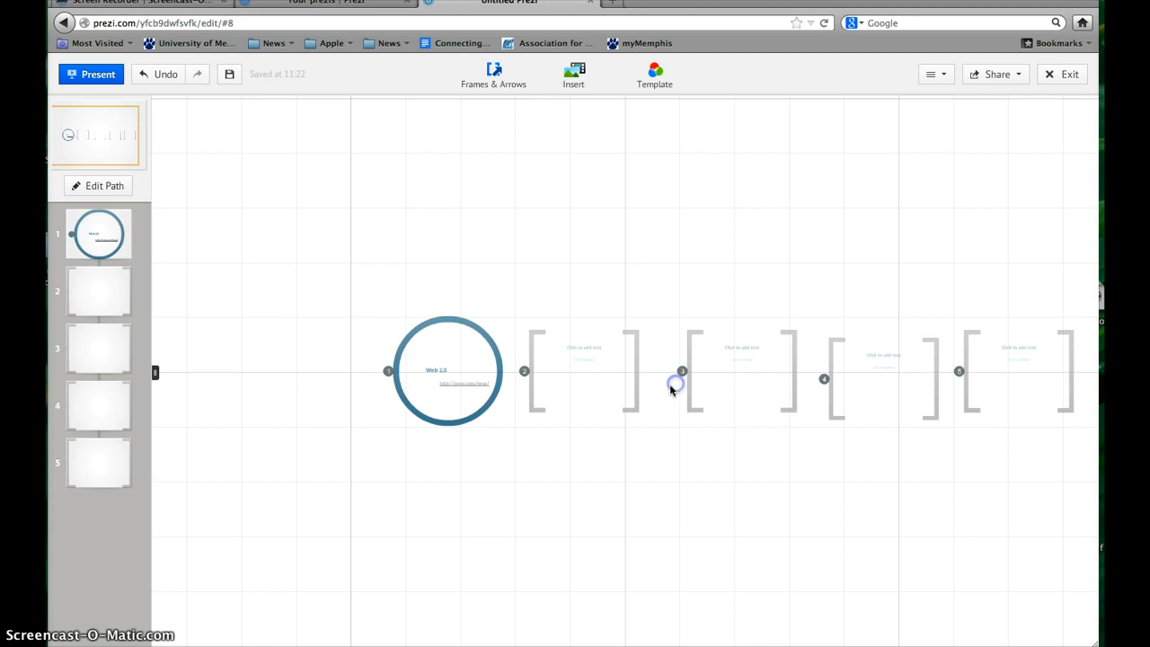
pyautogui.click(897, 419)
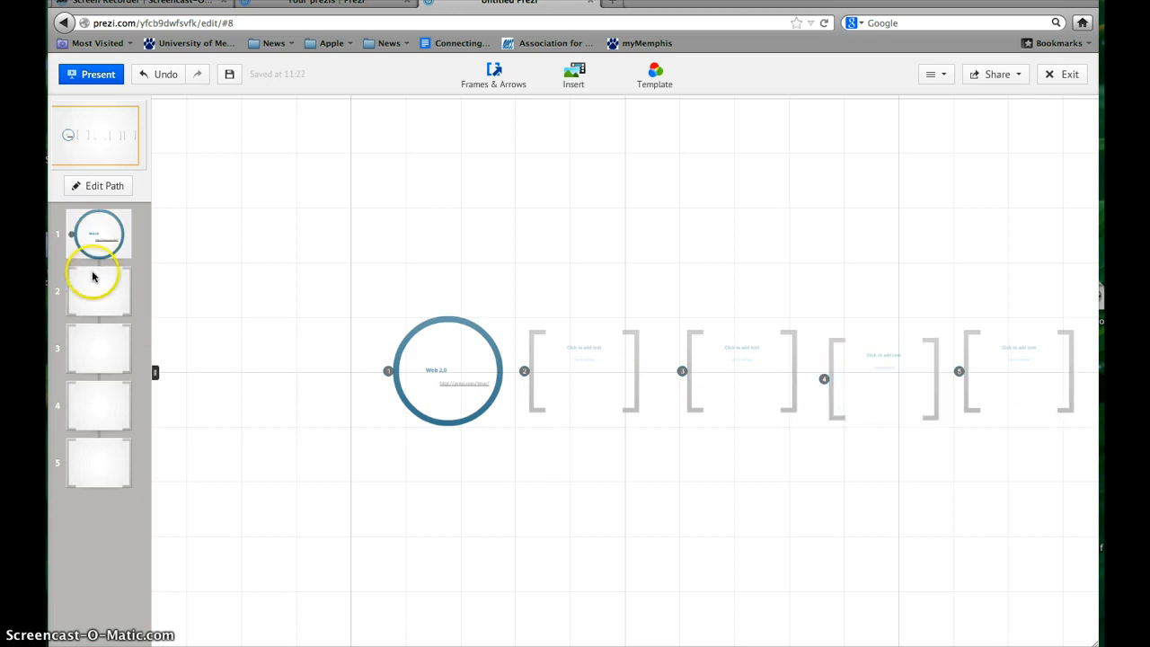
pyautogui.moveTo(99, 463)
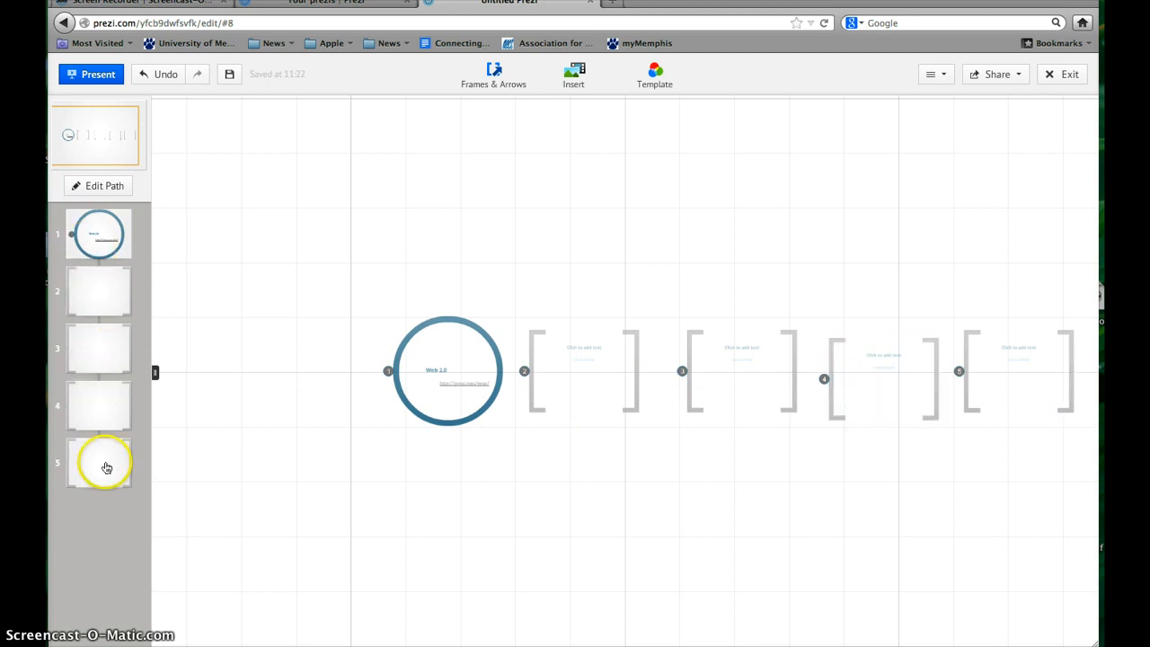
# Give frame 2 the placeholder title 'dfdfdfdfd' and select frame 3's title placeholder
pyautogui.click(583, 370)
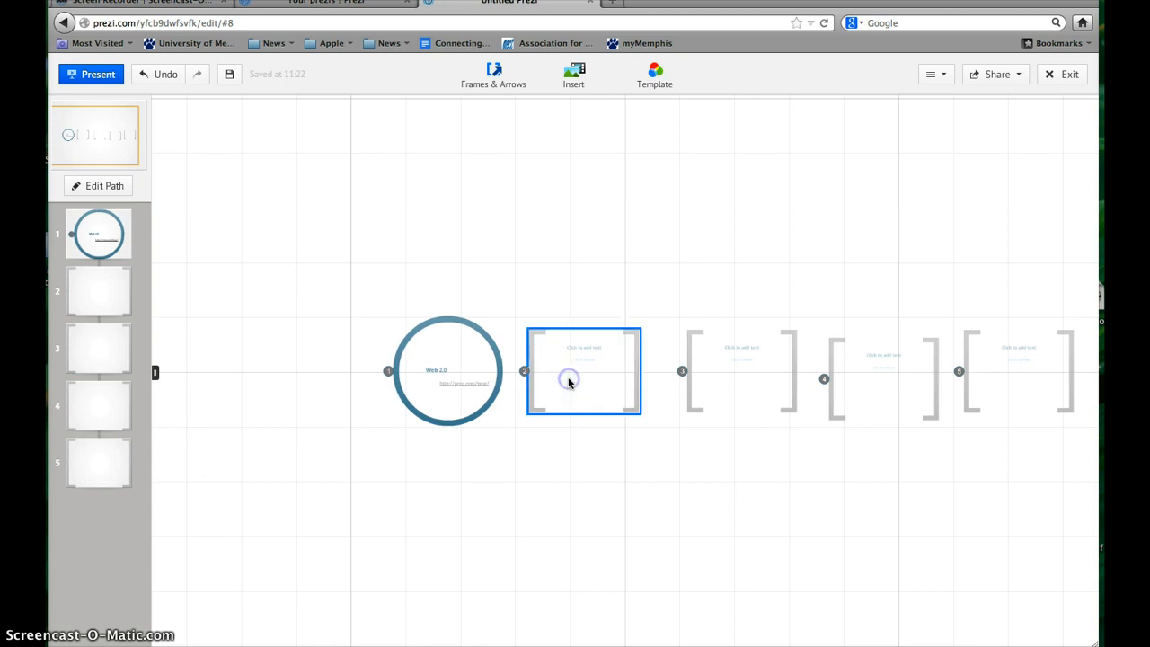
pyautogui.click(583, 371)
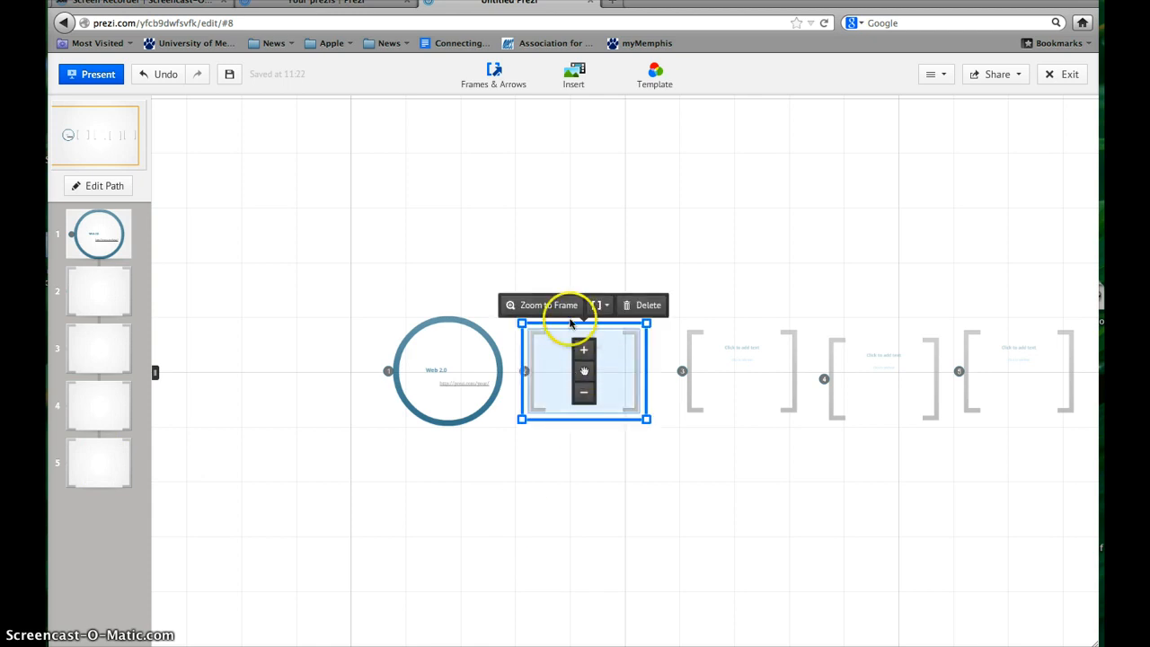
pyautogui.click(541, 304)
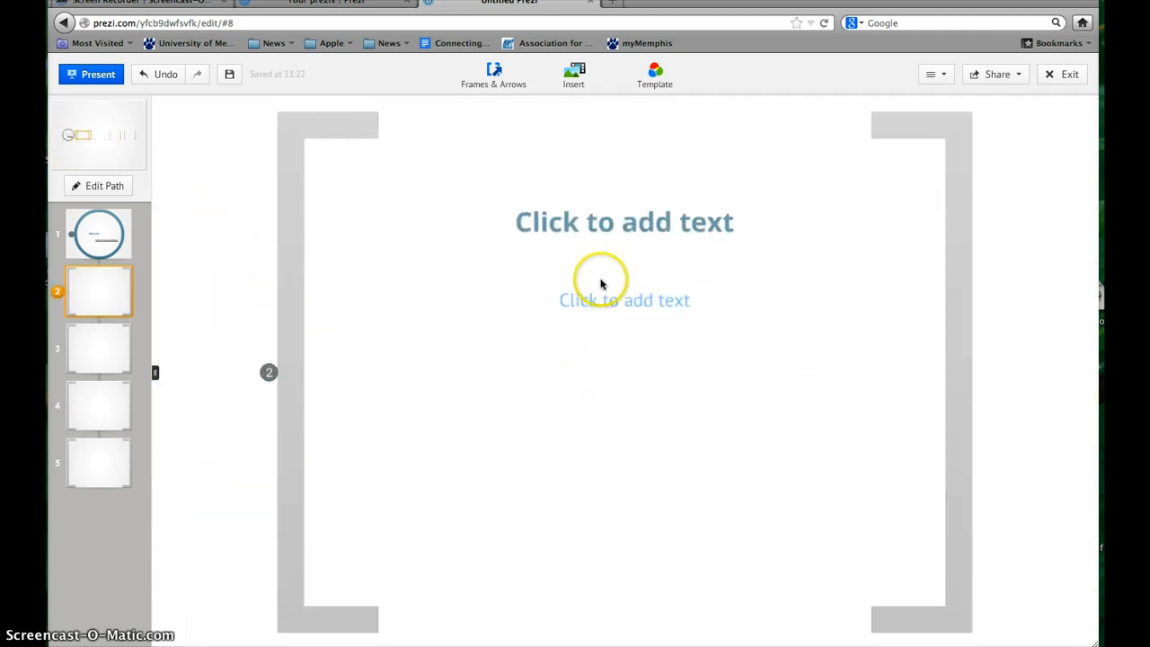
pyautogui.write('dfdfdfdfd')
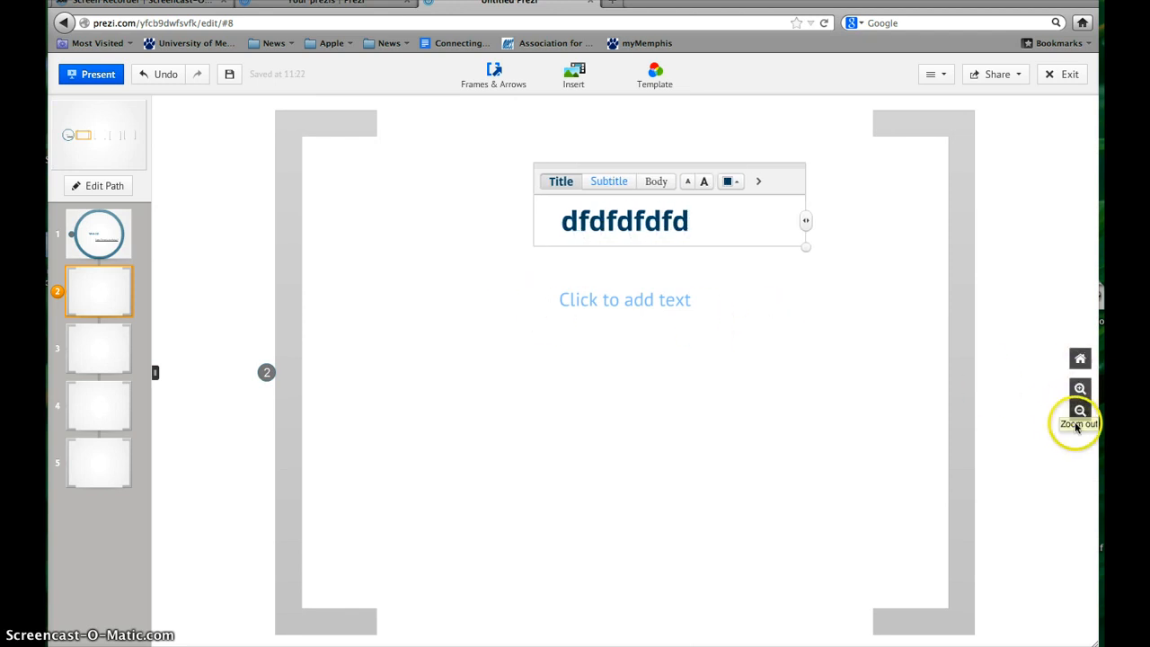
pyautogui.click(1080, 411)
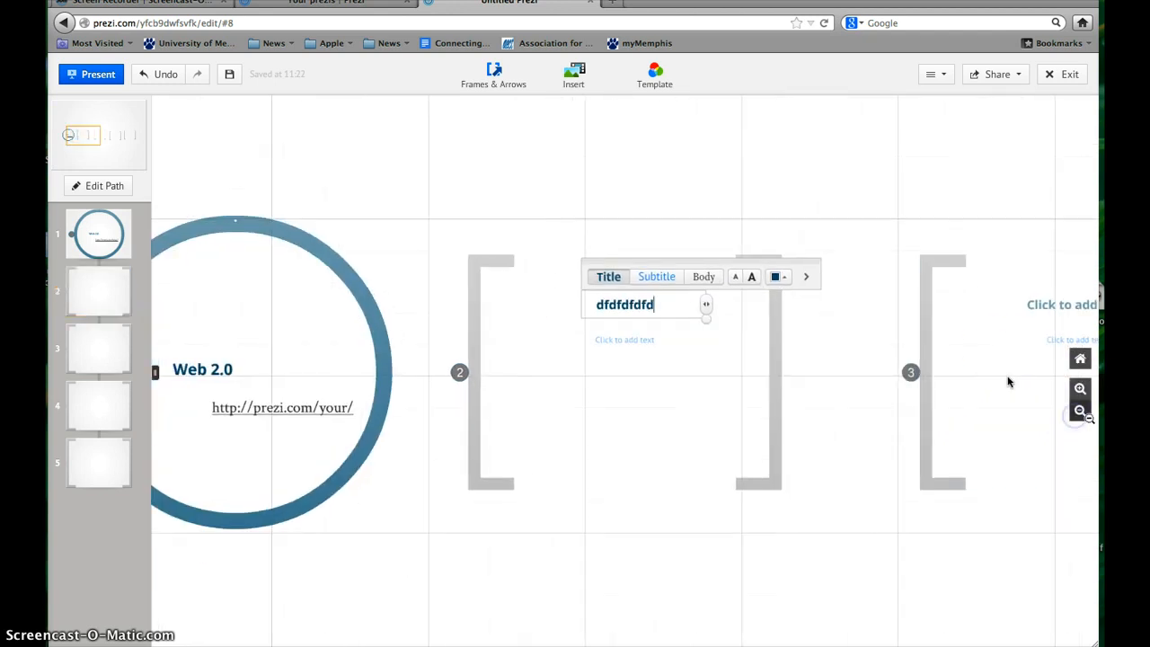
pyautogui.click(1037, 304)
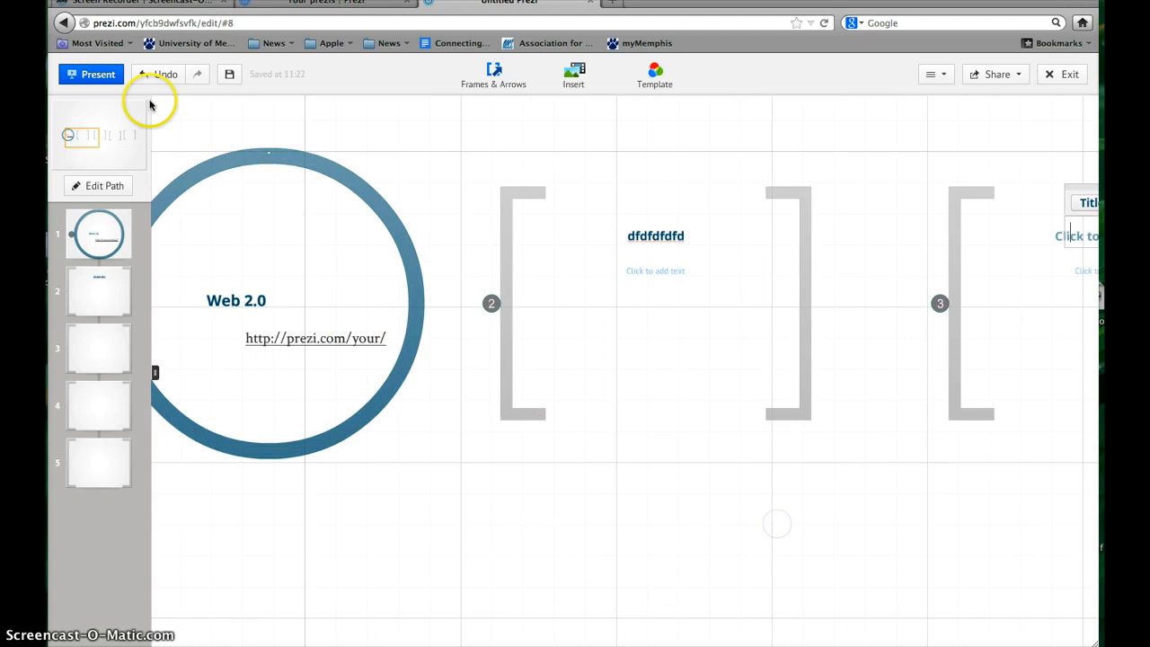
# Start Present mode and allow the presentation to go full screen
pyautogui.click(90, 73)
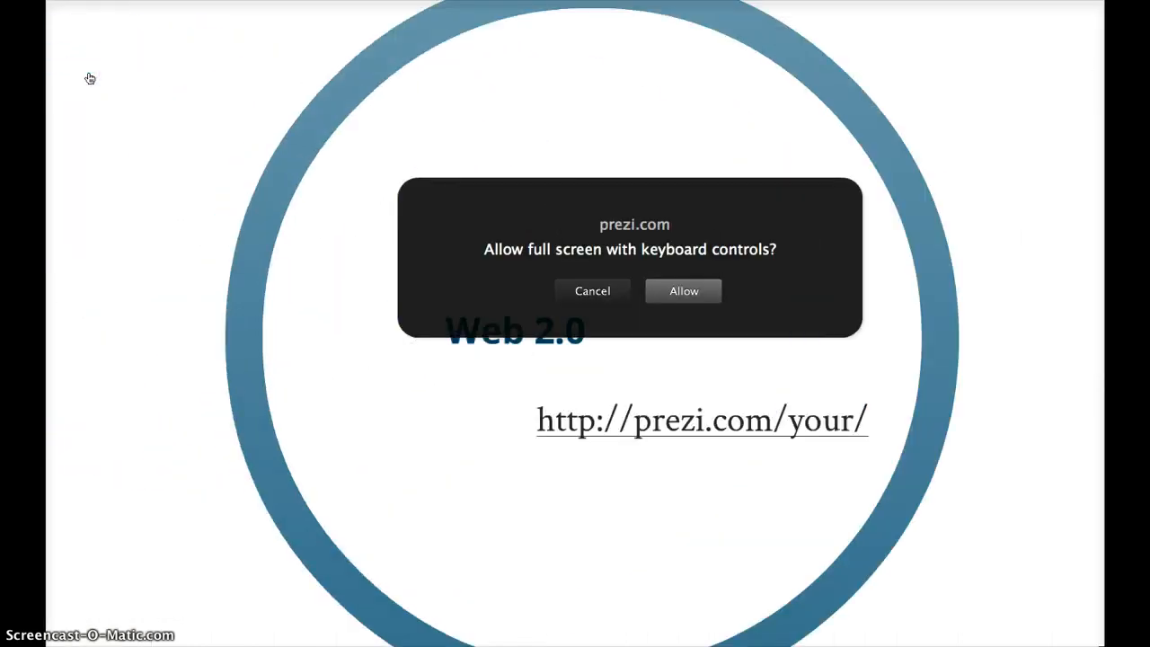
pyautogui.click(683, 290)
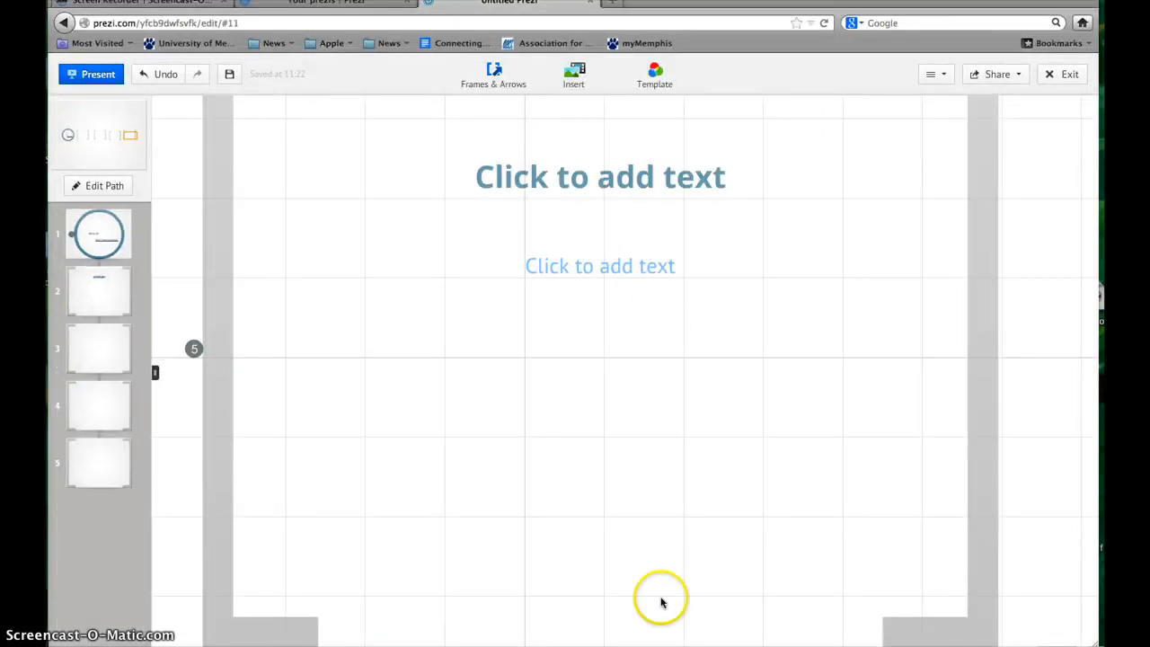
pyautogui.moveTo(1020, 546)
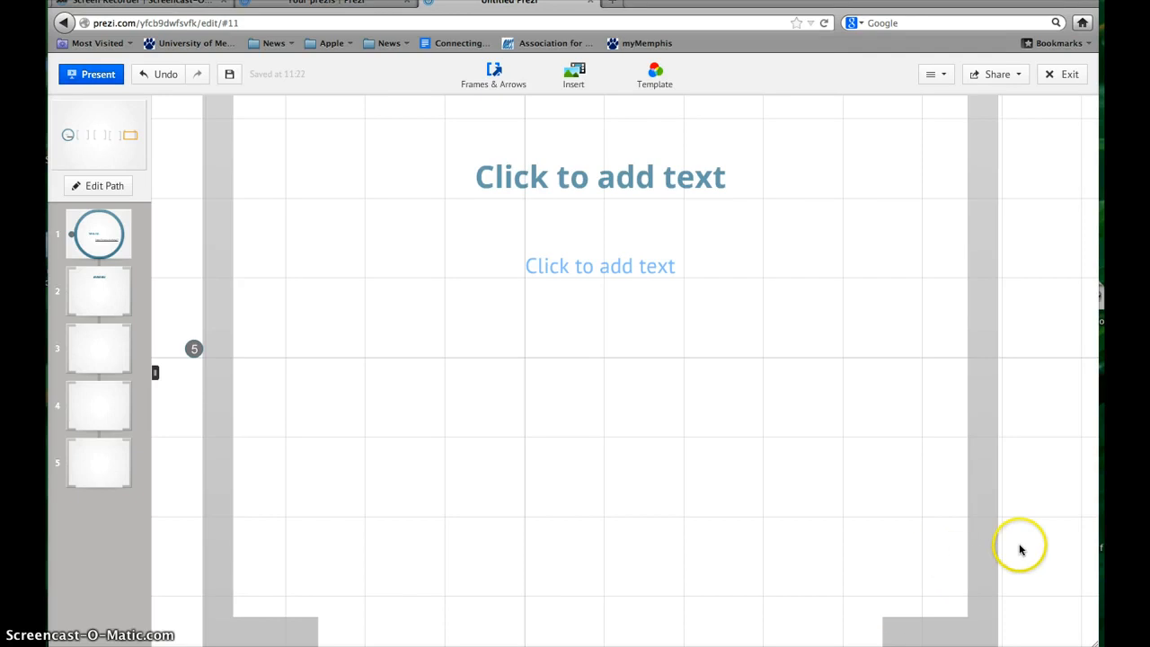
pyautogui.moveTo(590, 628)
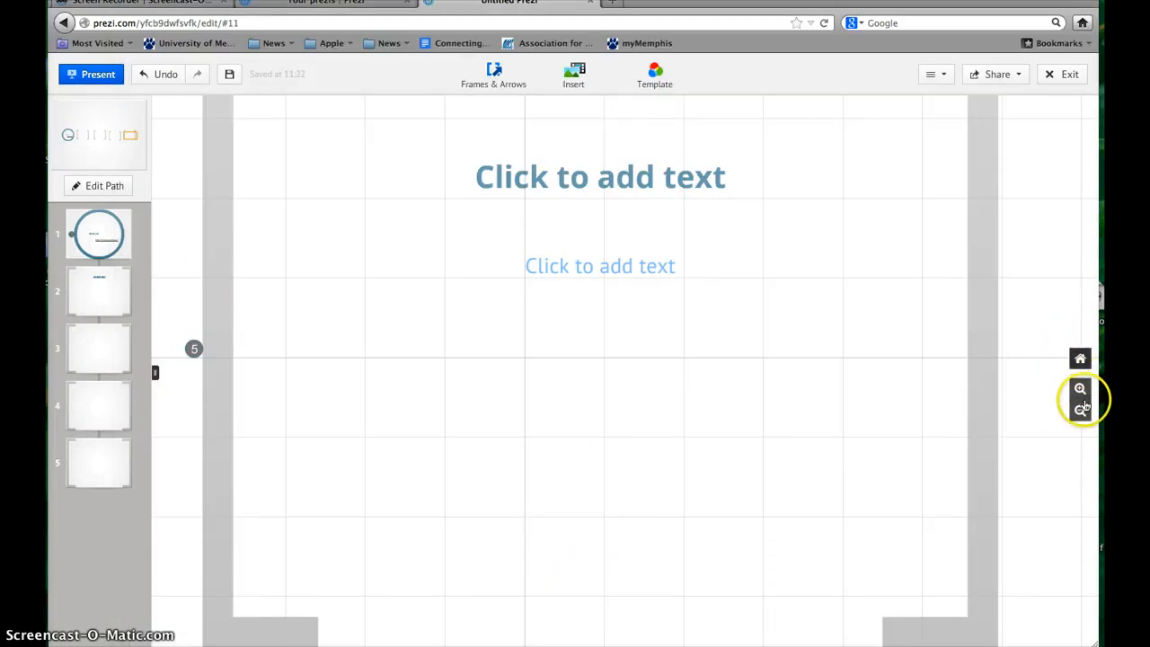
pyautogui.click(1081, 411)
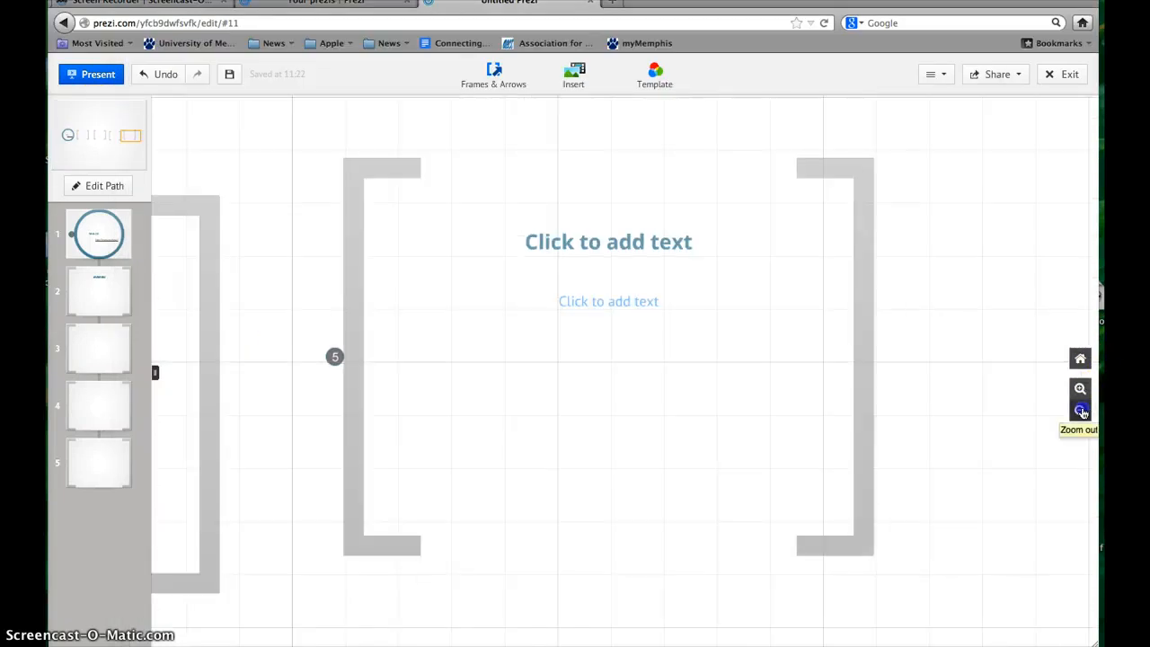
pyautogui.click(1080, 411)
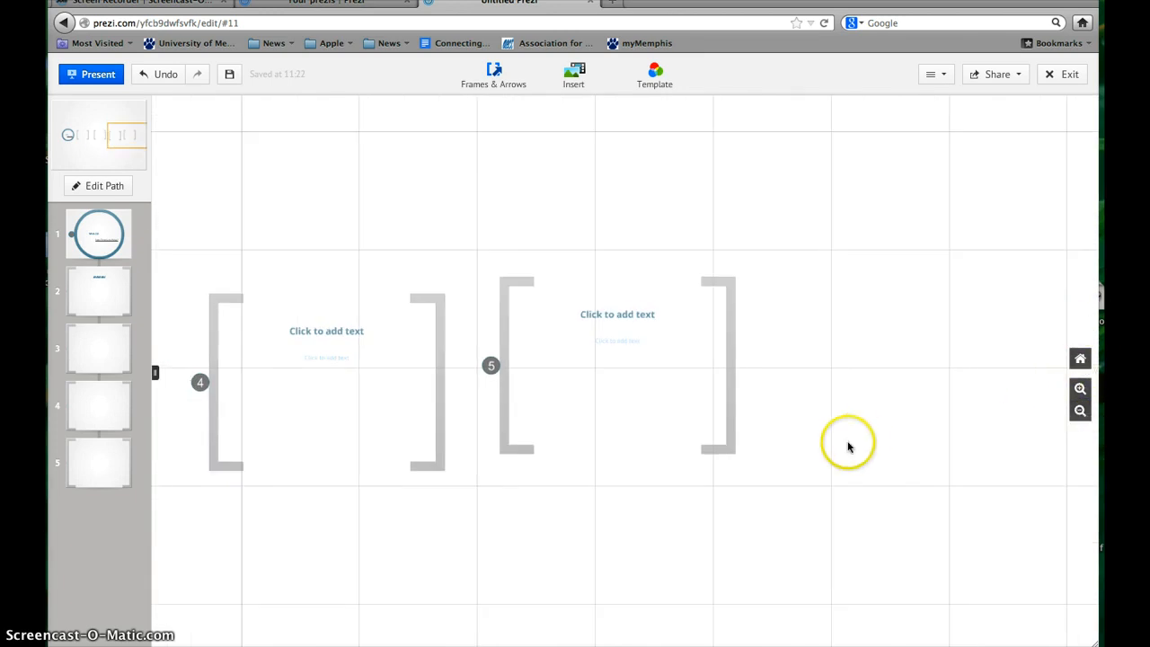
pyautogui.moveTo(1036, 380)
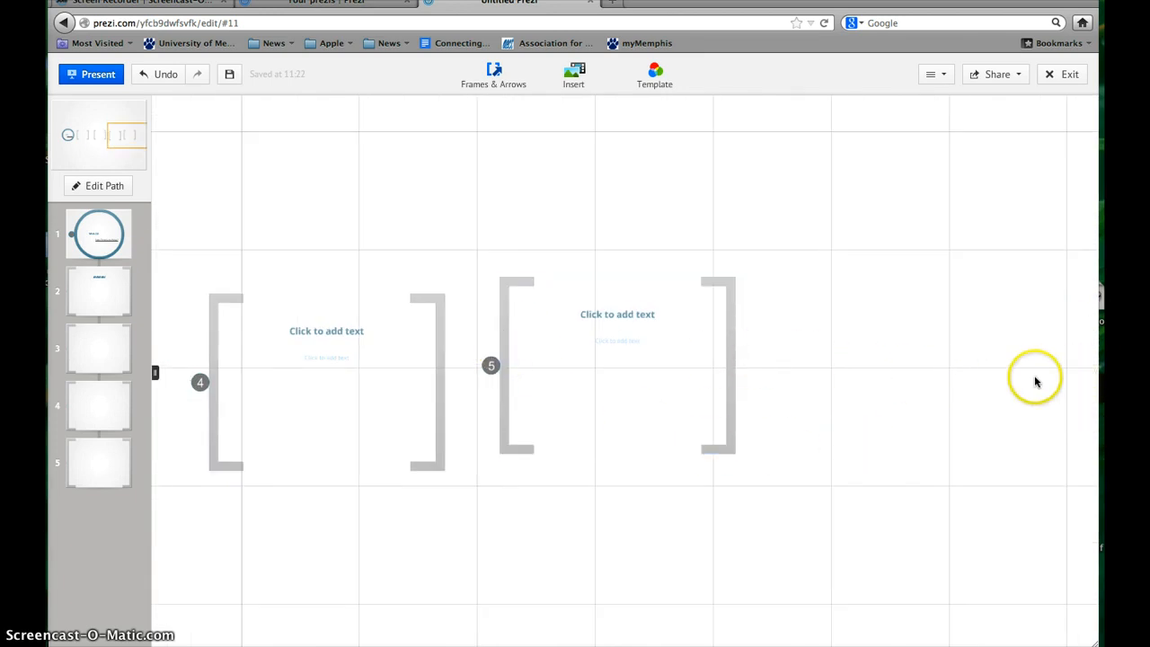
pyautogui.moveTo(975, 564)
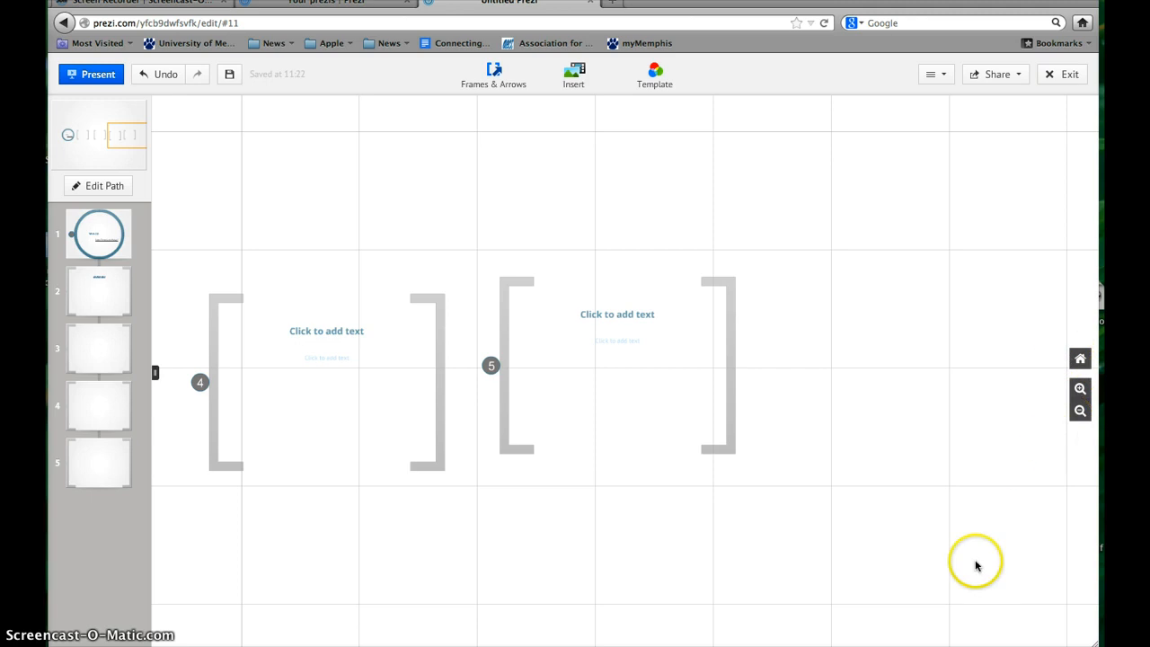
pyautogui.moveTo(818, 587)
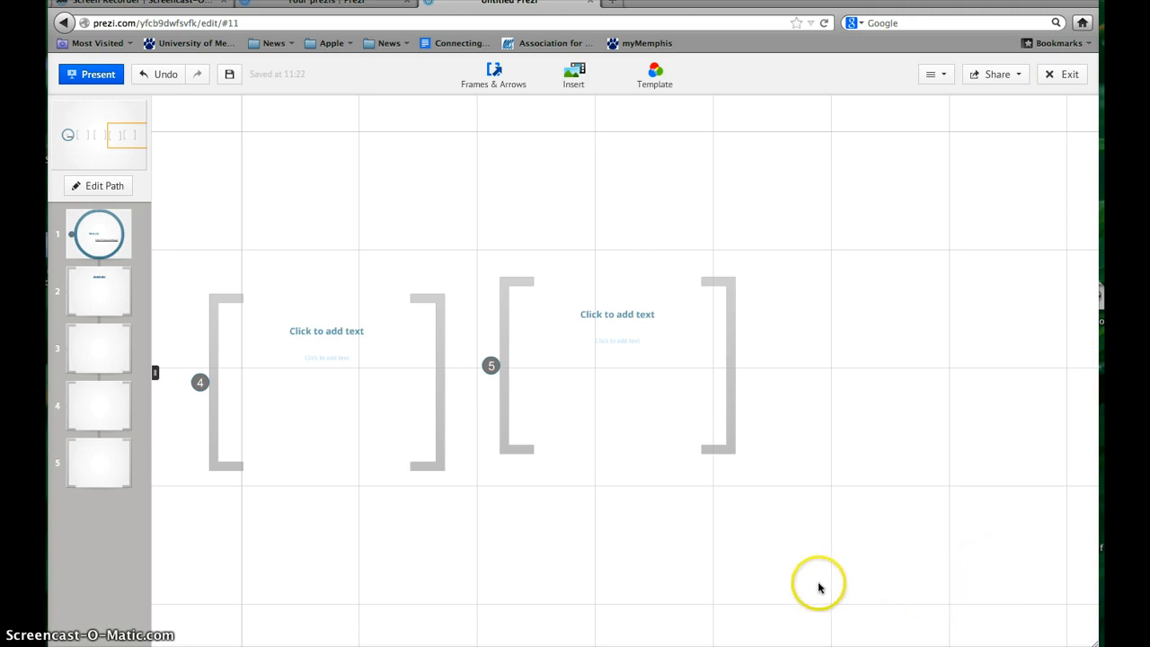
pyautogui.moveTo(575, 73)
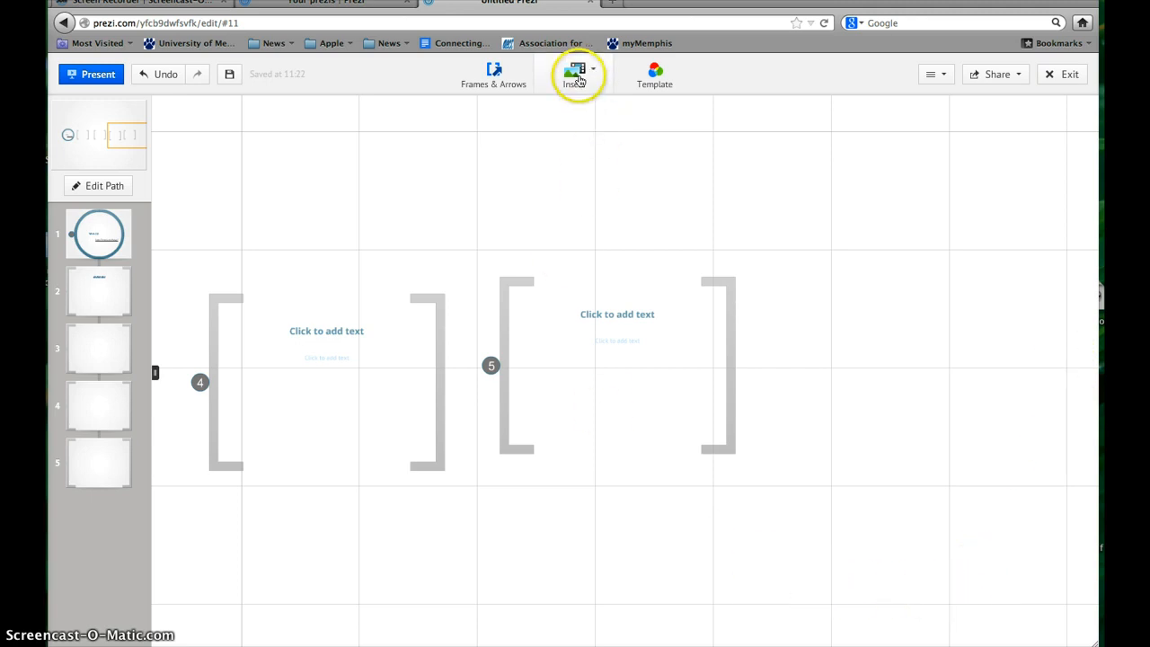
# Search Insert Image for 'wordle', limited to commercially licensed images
pyautogui.click(575, 74)
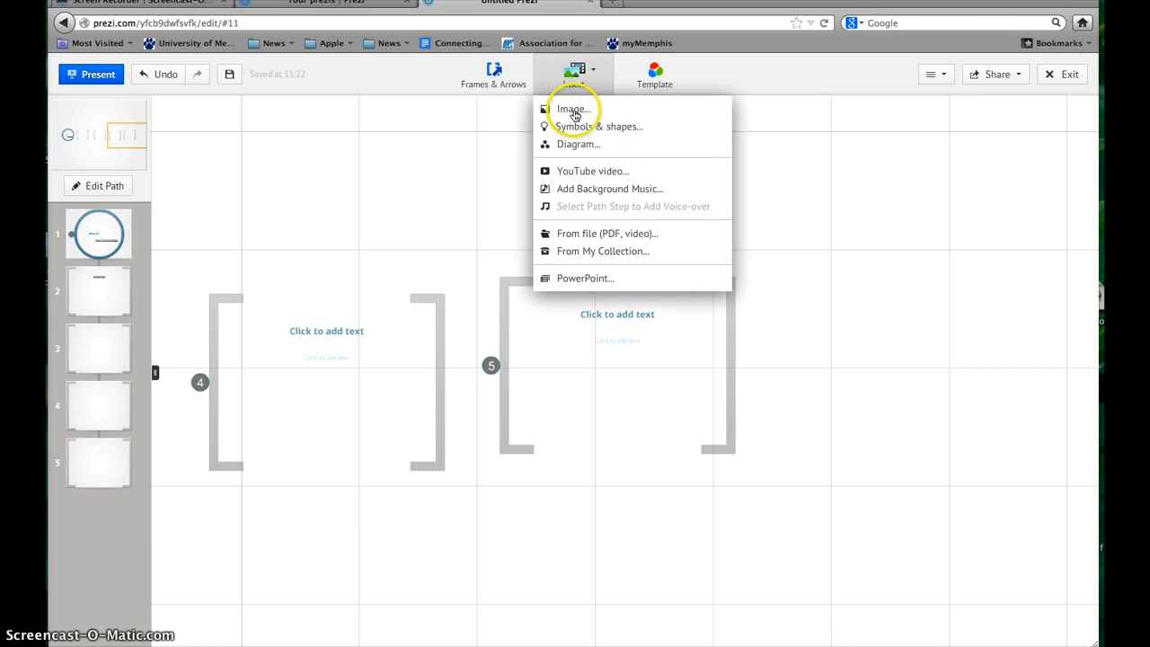
pyautogui.click(573, 109)
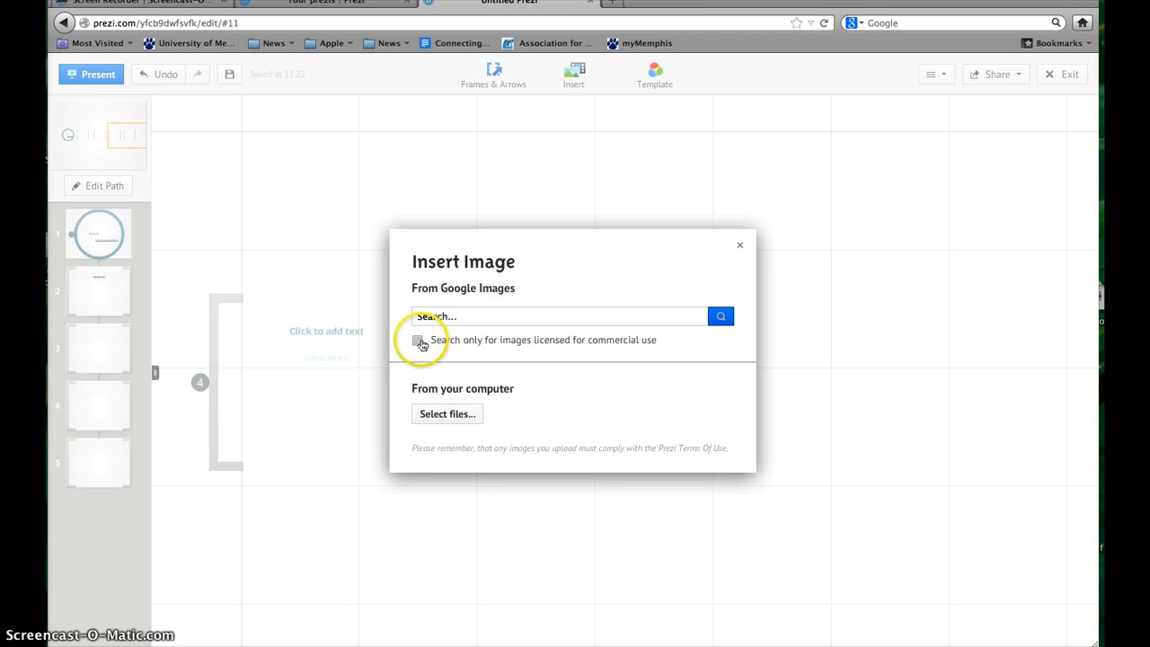
pyautogui.click(417, 340)
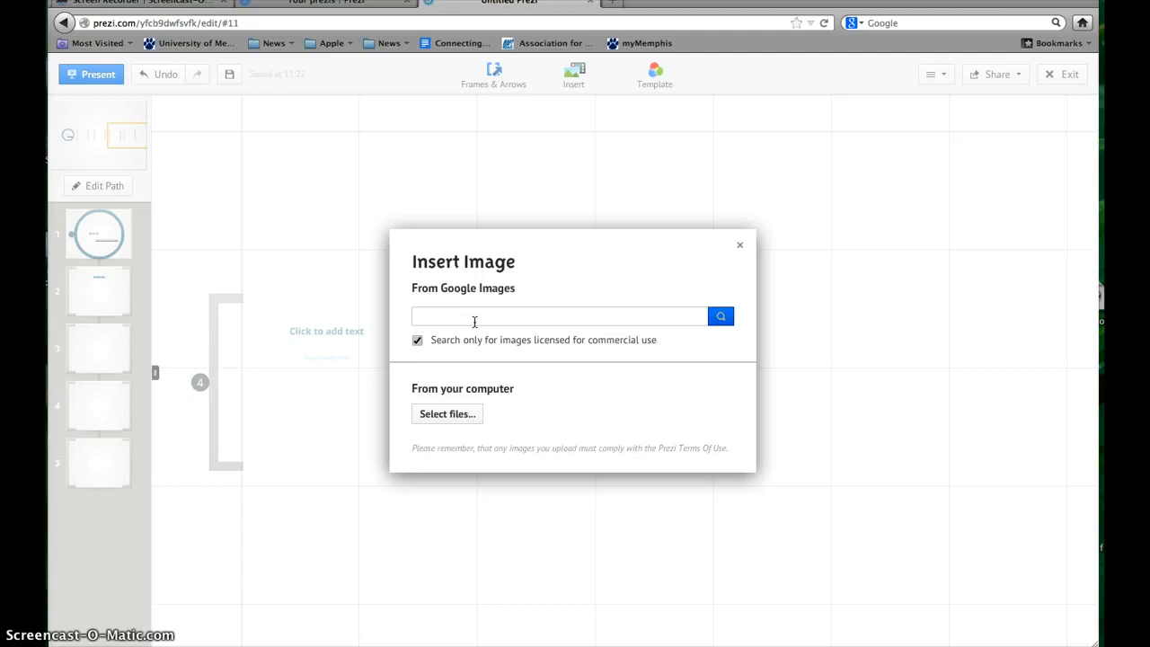
pyautogui.click(559, 315)
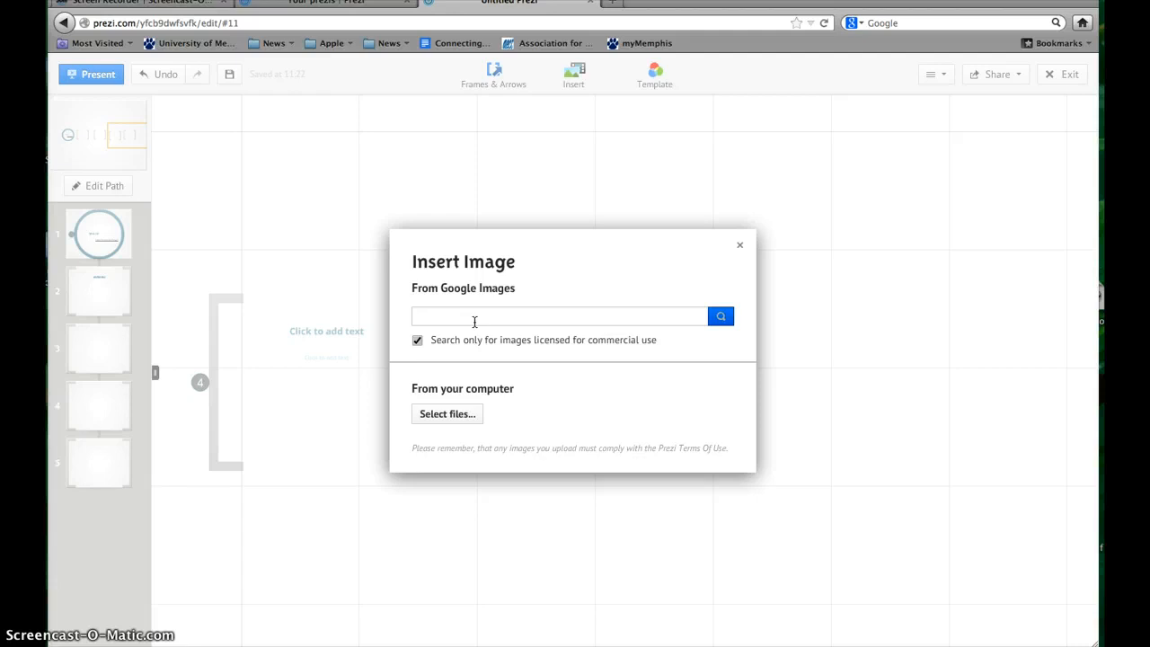
pyautogui.write('wordle')
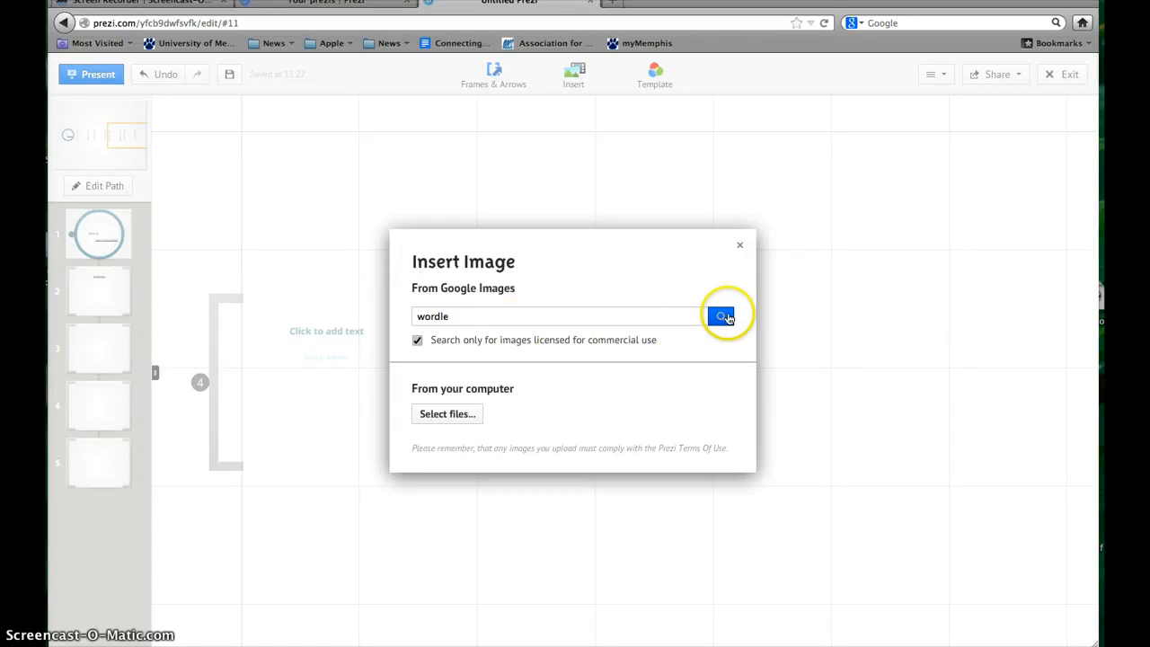
pyautogui.click(723, 316)
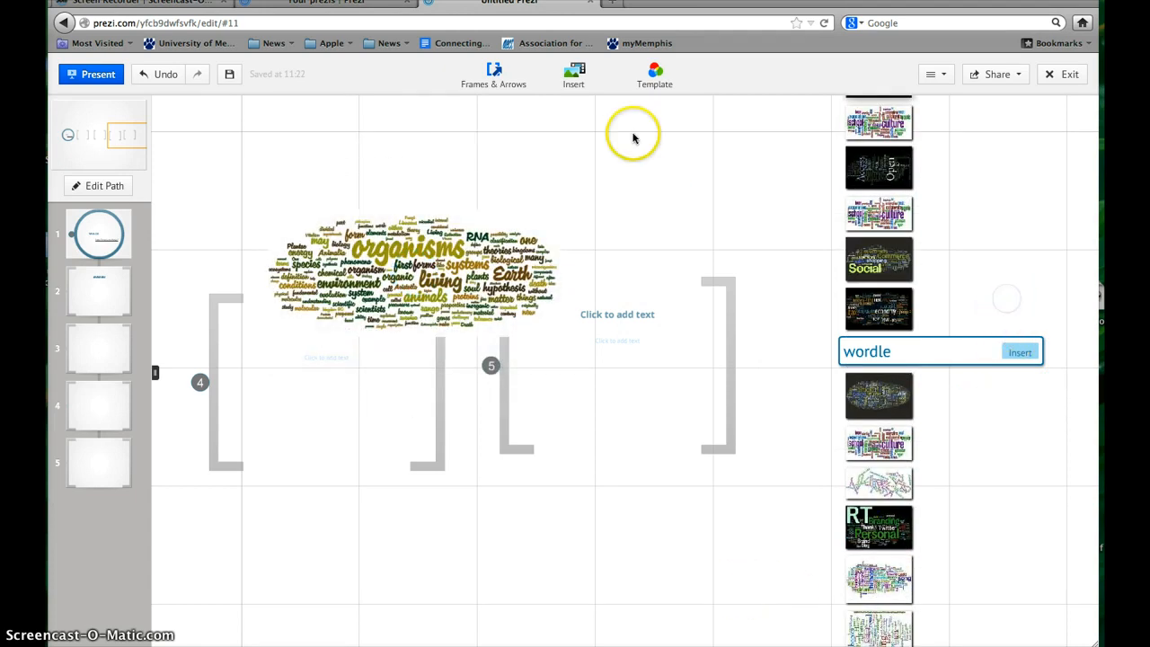
# Reopen Insert > Image and close the dialog without adding anything
pyautogui.click(573, 74)
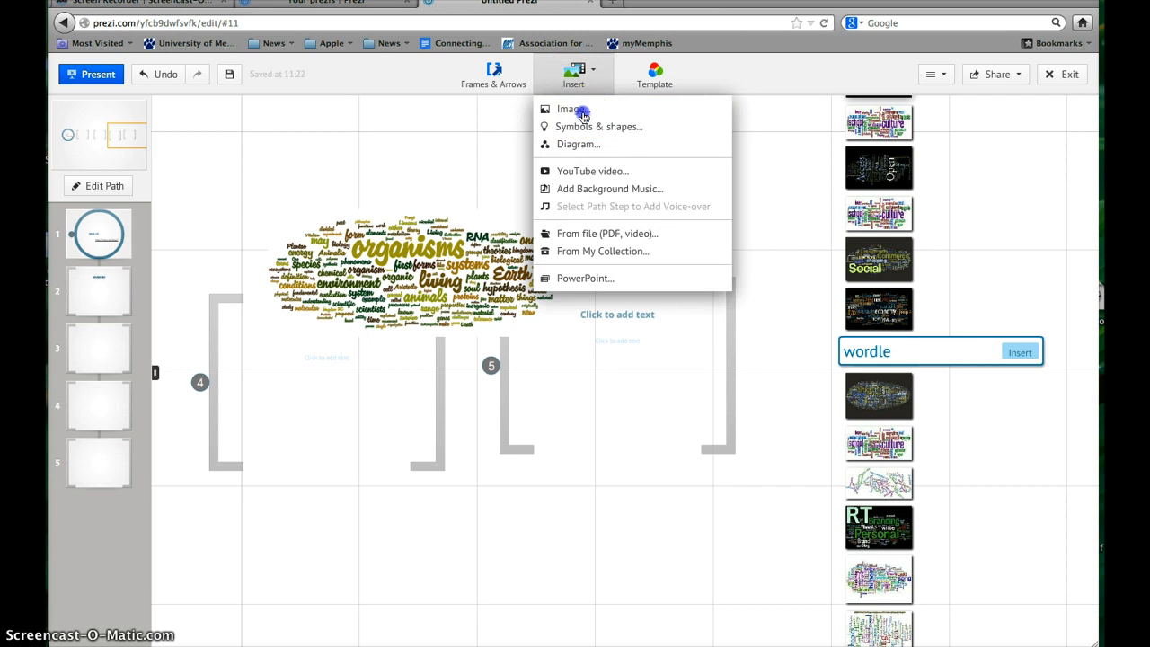
pyautogui.click(568, 109)
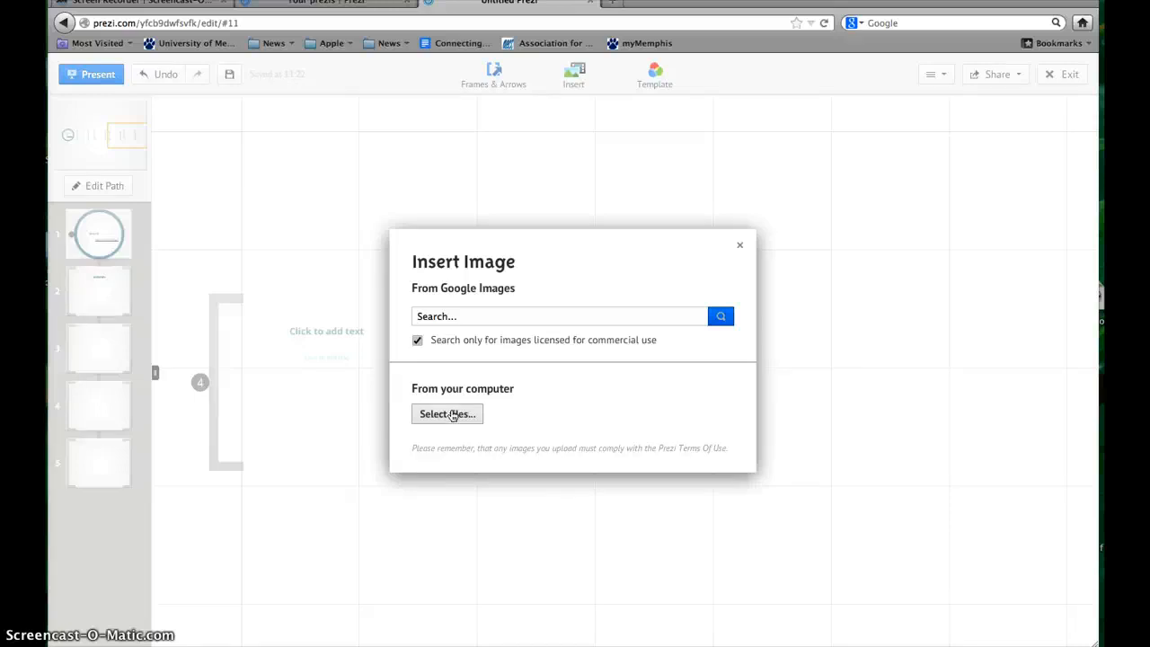
pyautogui.moveTo(738, 244)
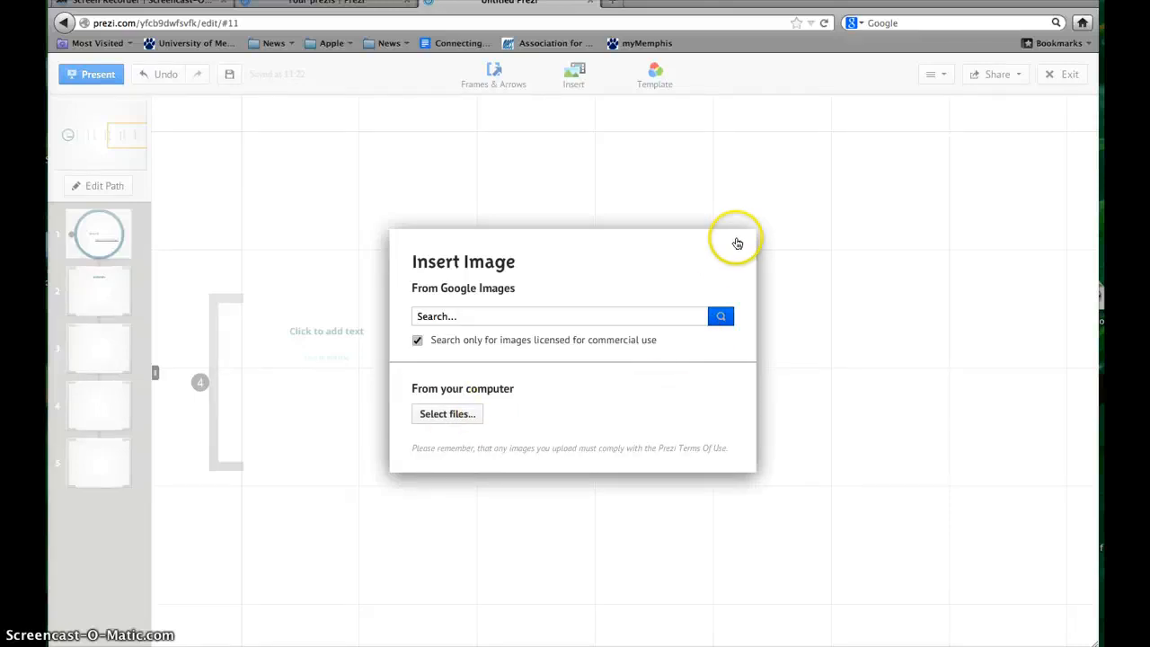
pyautogui.click(737, 242)
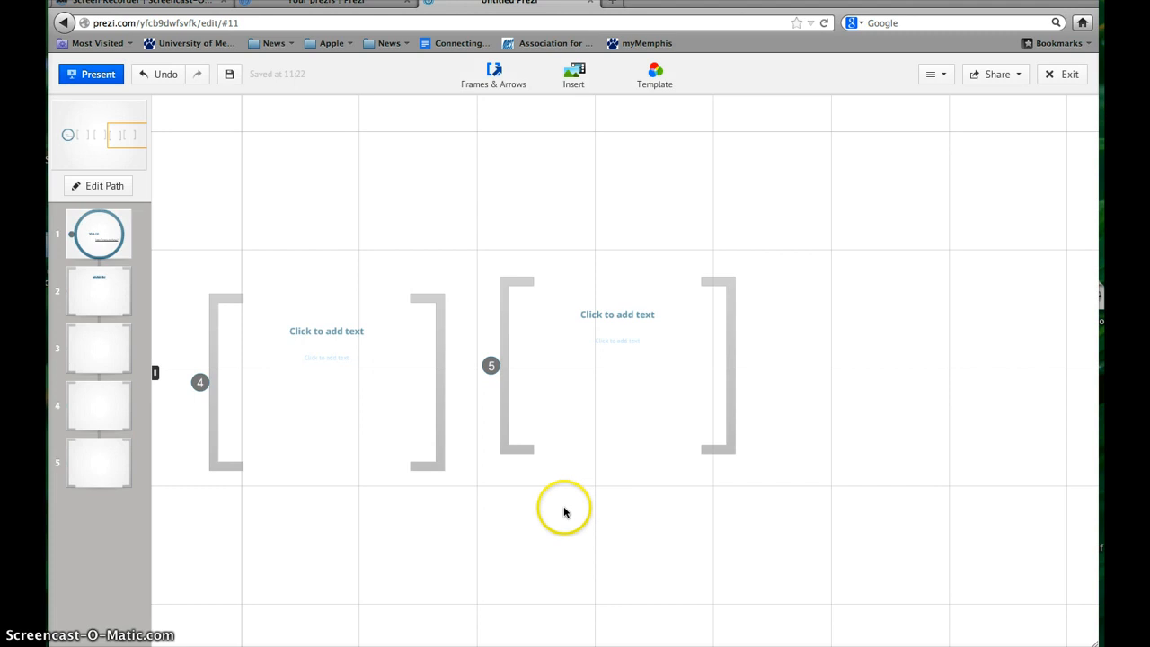
pyautogui.moveTo(565, 512)
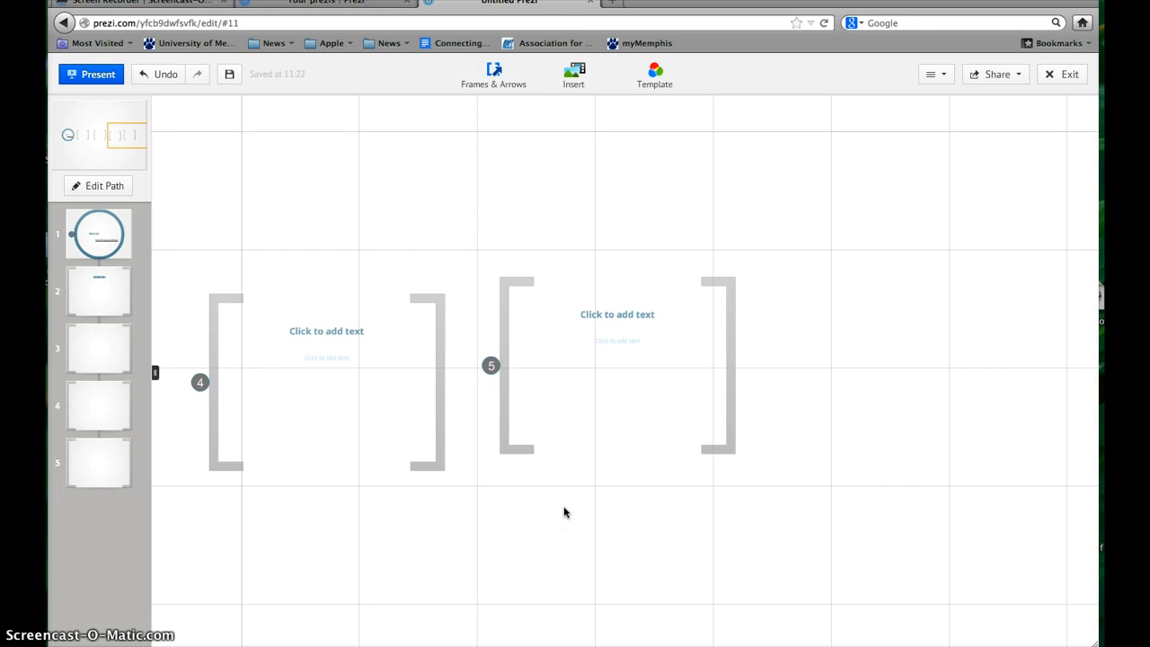